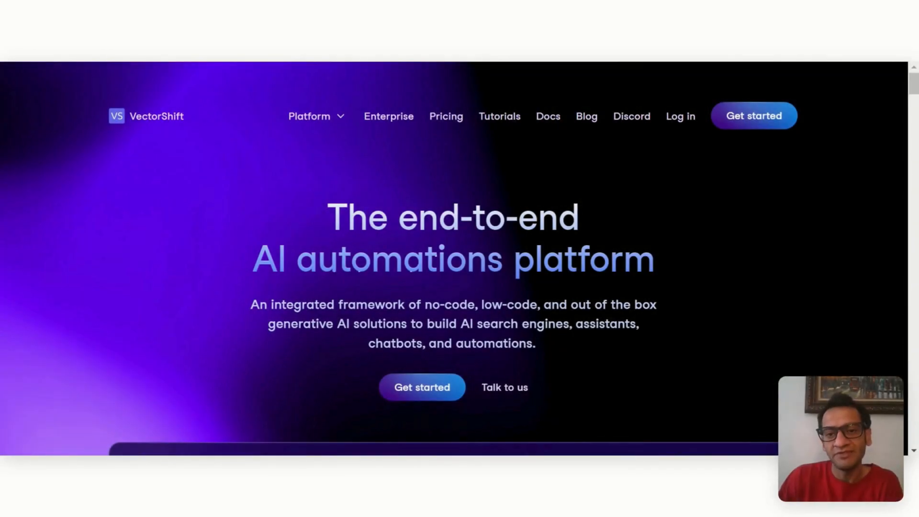
mouse_move(433, 181)
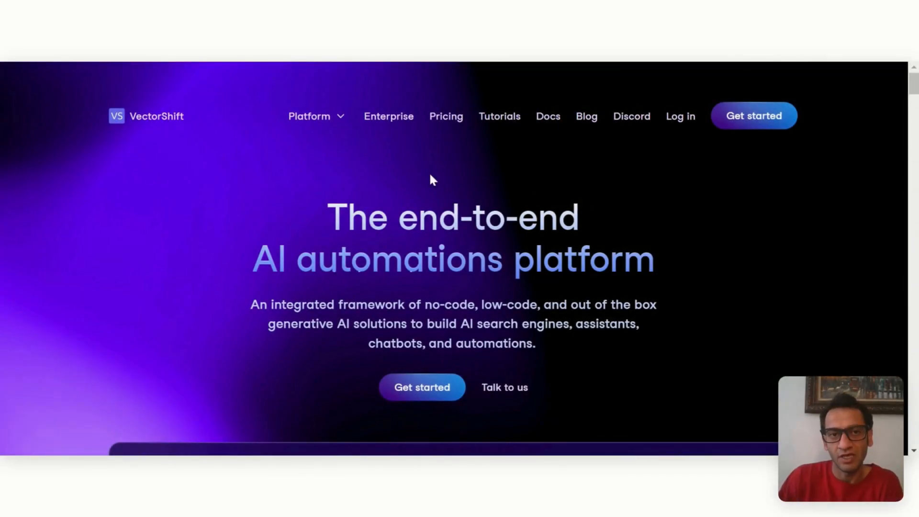
mouse_move(353, 170)
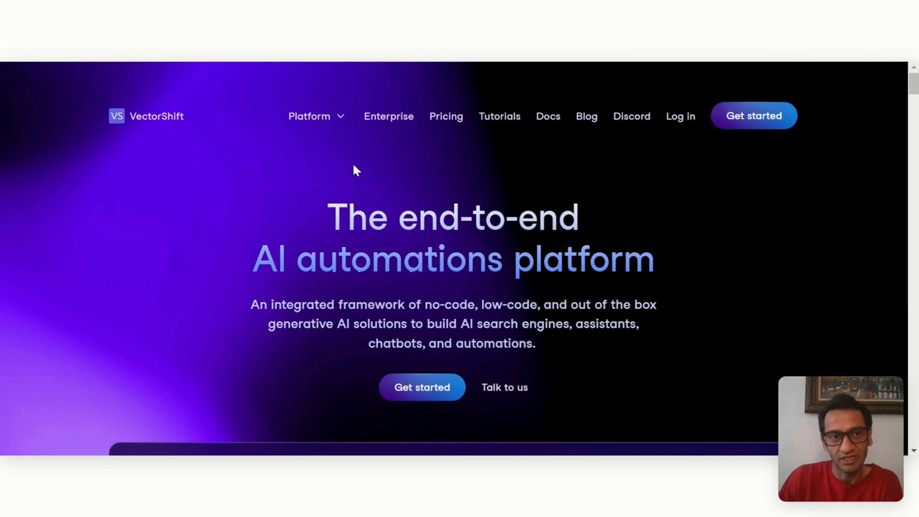
mouse_move(185, 138)
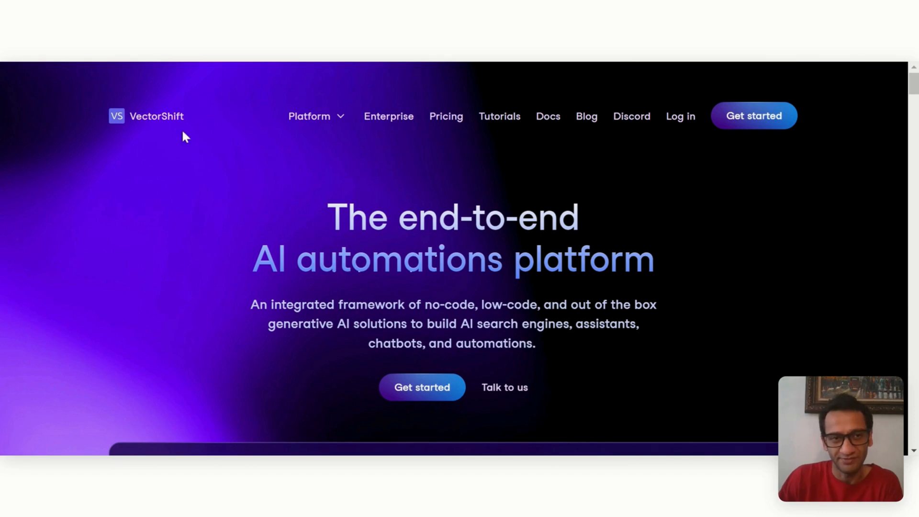
mouse_move(194, 152)
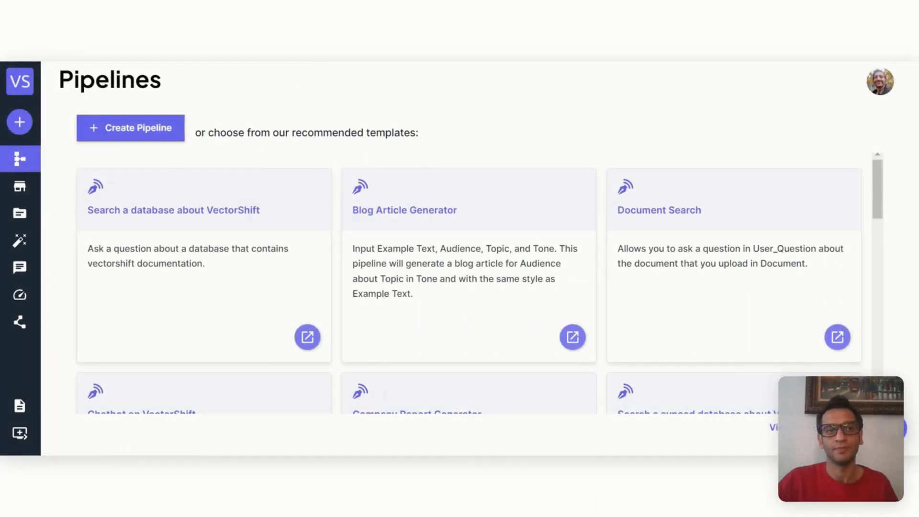
mouse_move(321, 93)
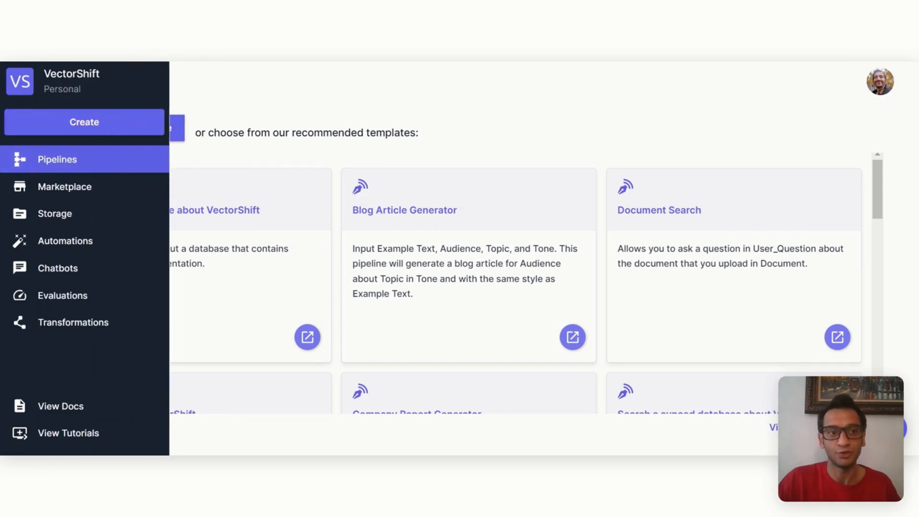
mouse_move(54, 212)
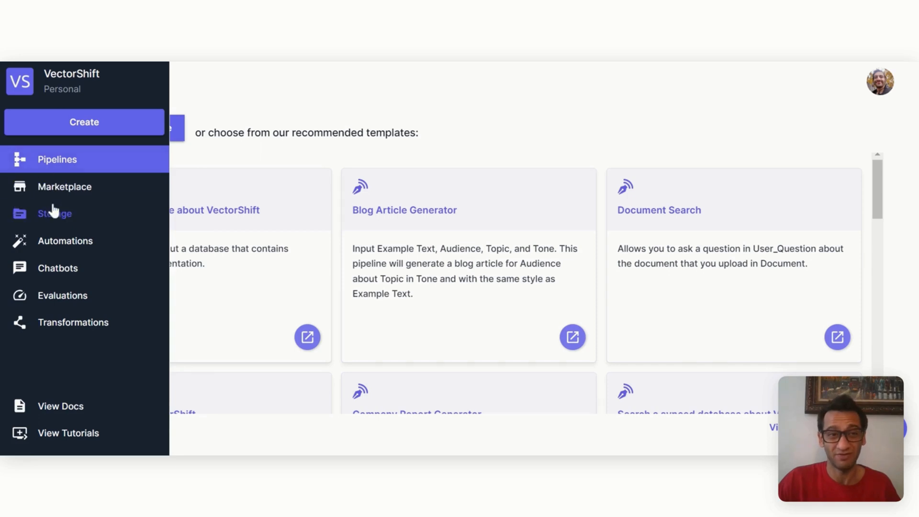
Show the Storage page listing the Airtable, Notion and GoogleDocs knowledge bases
left_click(54, 213)
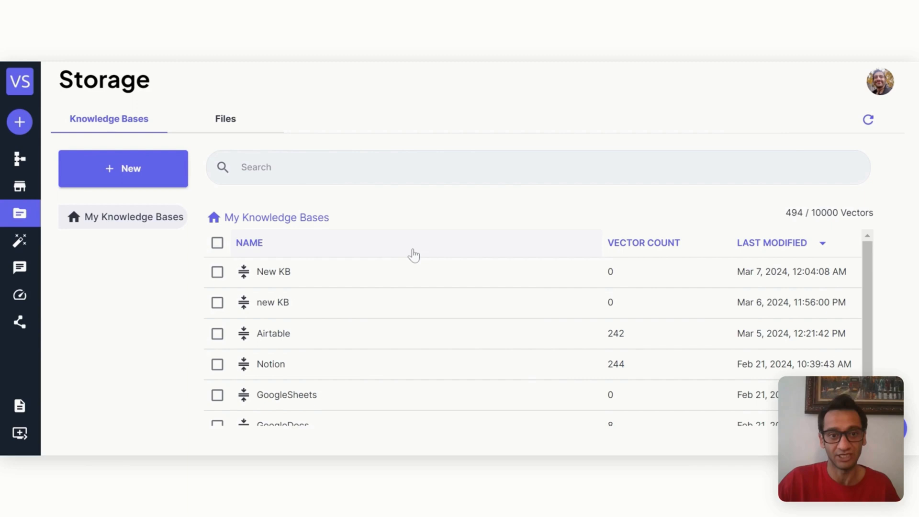
scroll("down", 3)
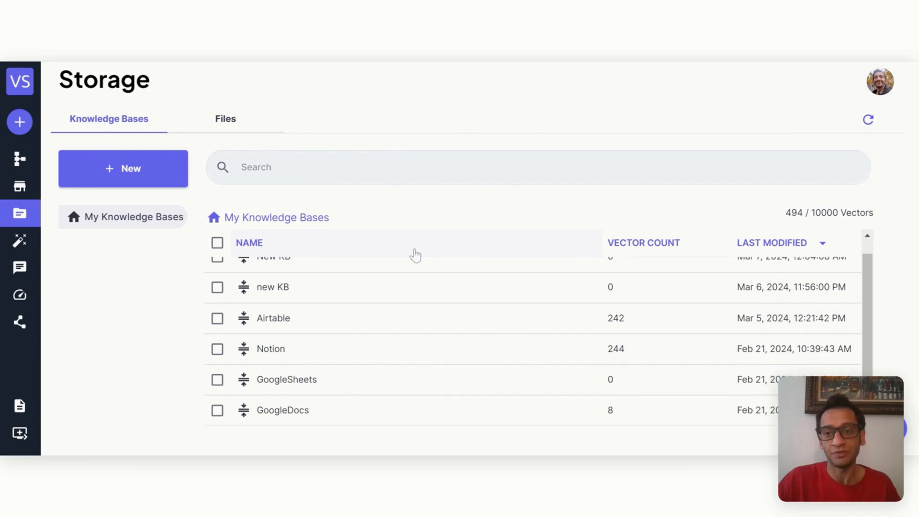
scroll("up", 3)
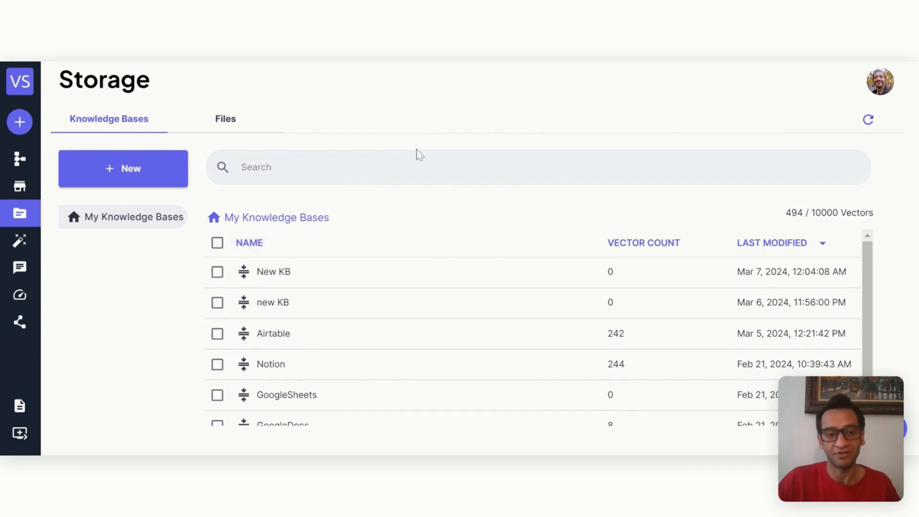
Create a knowledge base named 'New KB2' and start adding a document to it
left_click(122, 169)
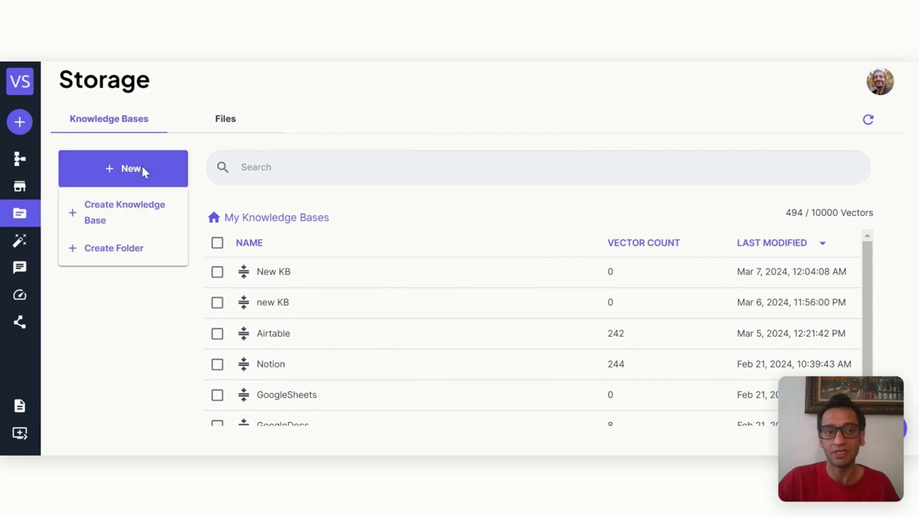
left_click(125, 212)
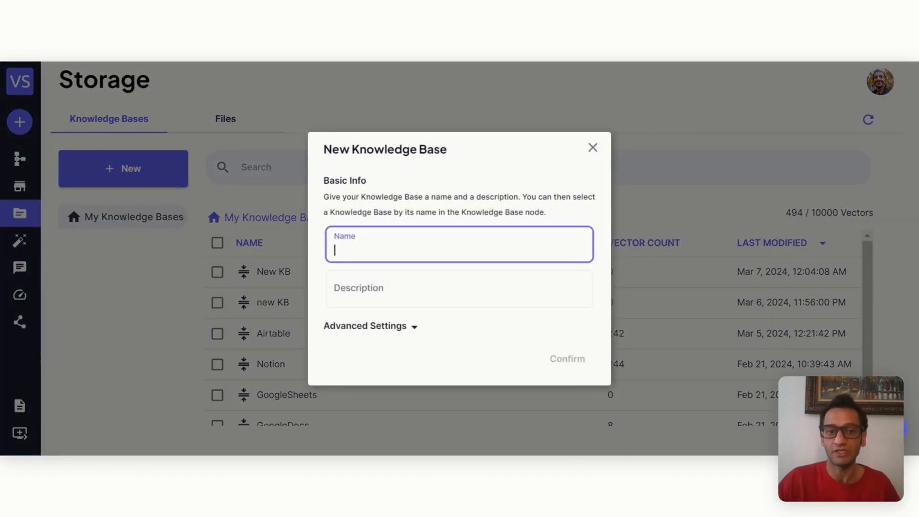
type("New K")
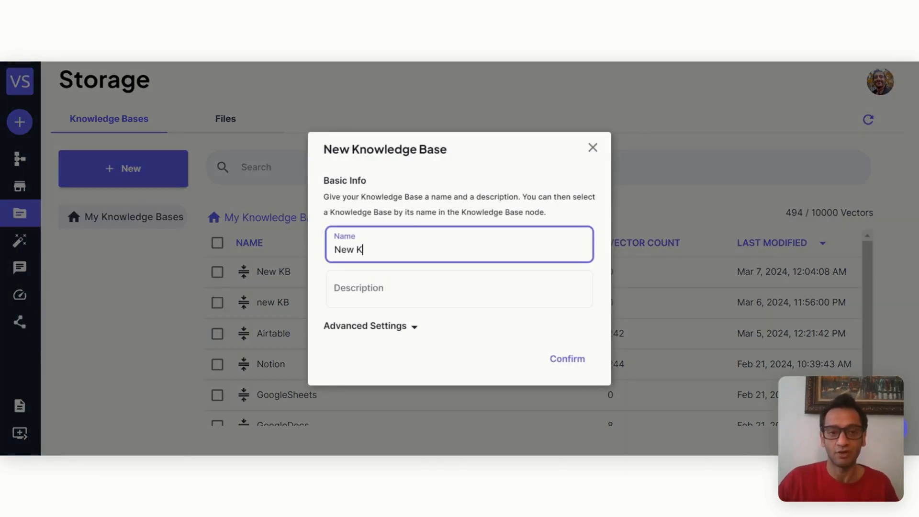
type("B")
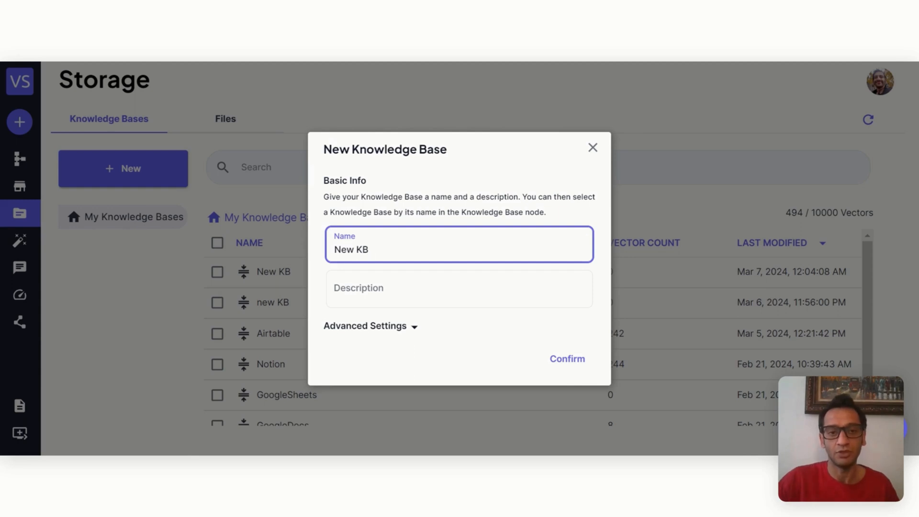
left_click(566, 358)
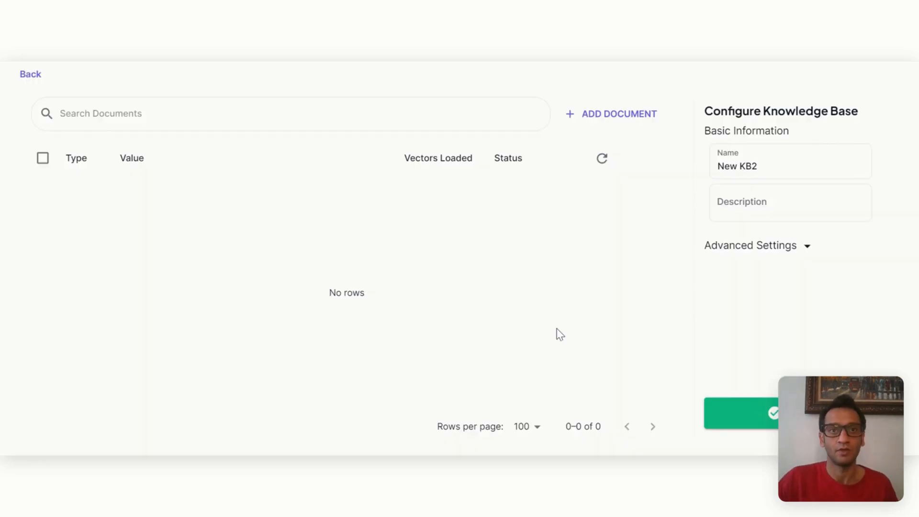
left_click(601, 158)
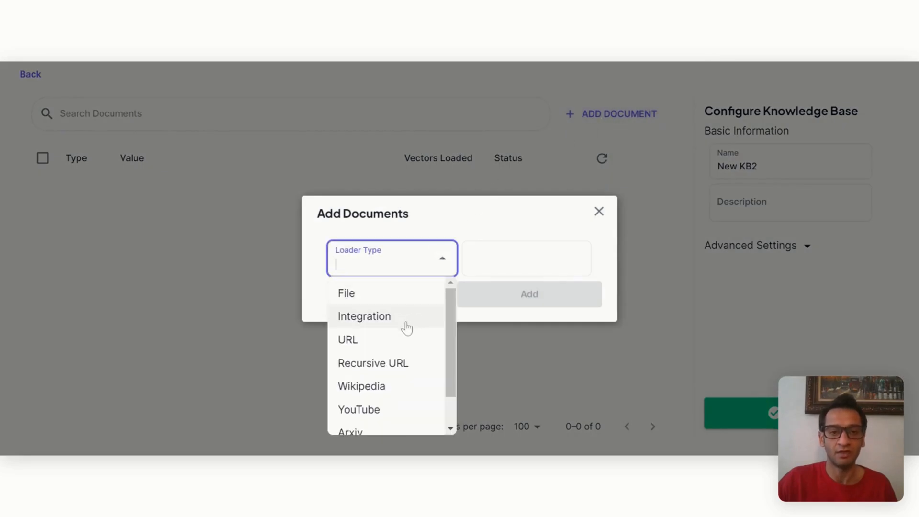
mouse_move(406, 304)
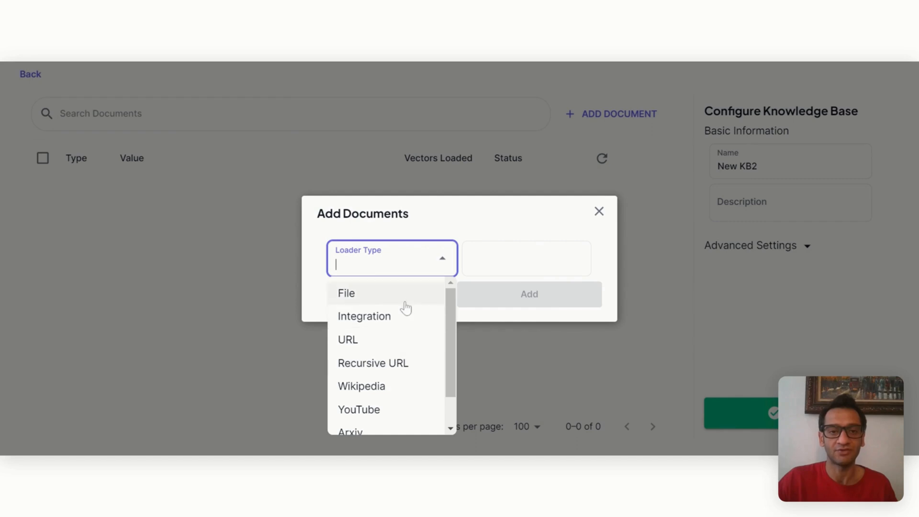
Choose Integration as the loader type and browse the Airtable, Notion, Slack integration cards
left_click(364, 316)
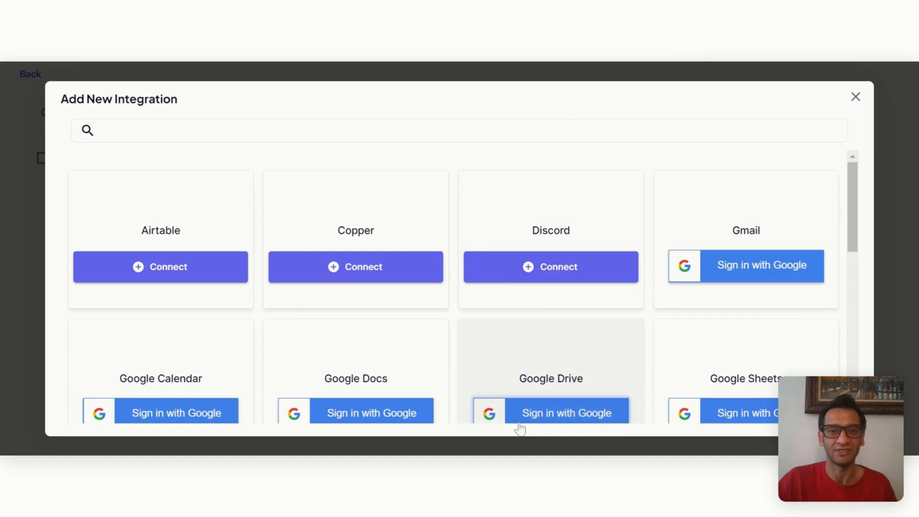
mouse_move(461, 291)
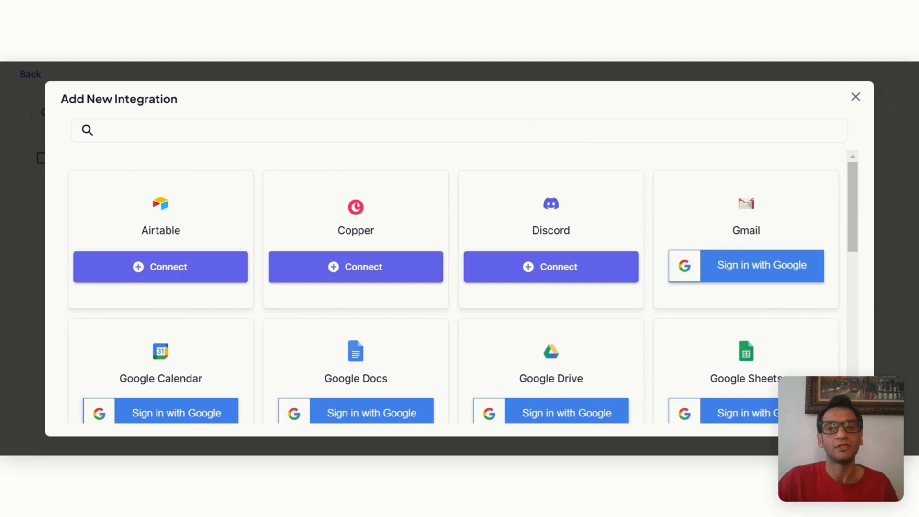
scroll("down", 3)
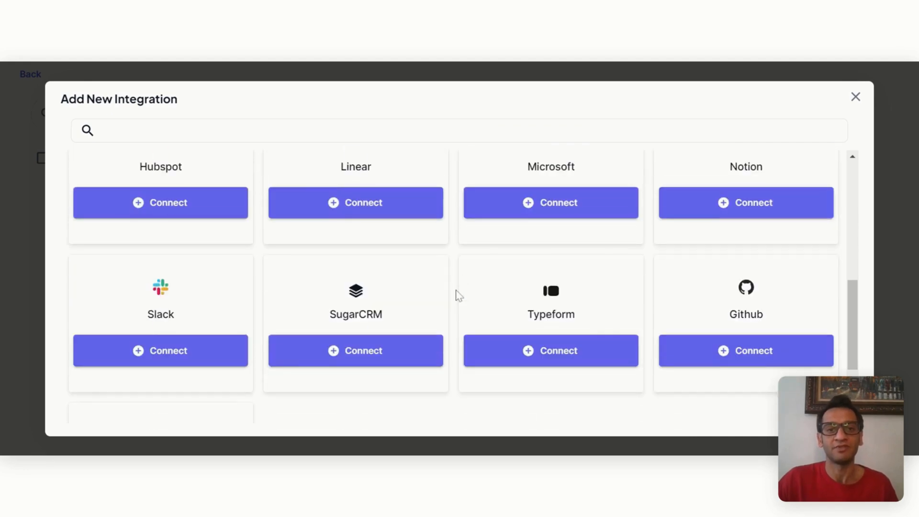
scroll("up", 3)
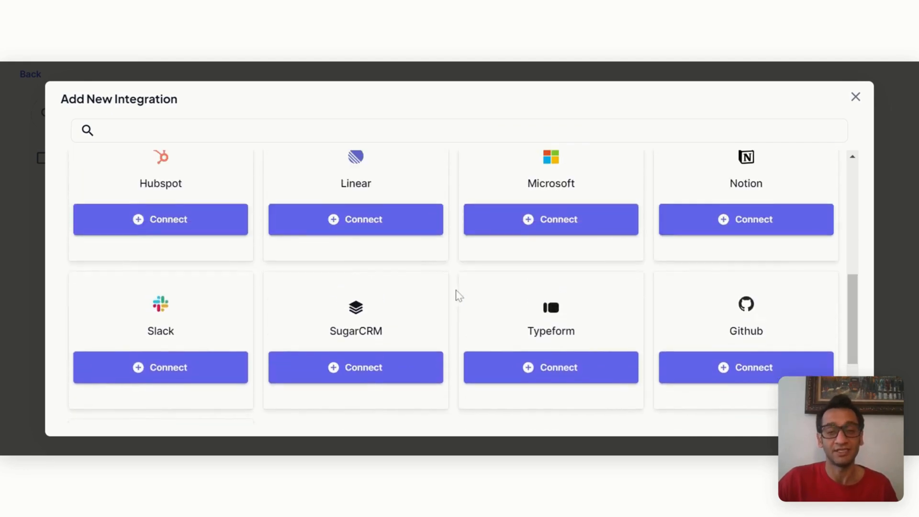
scroll("up", 3)
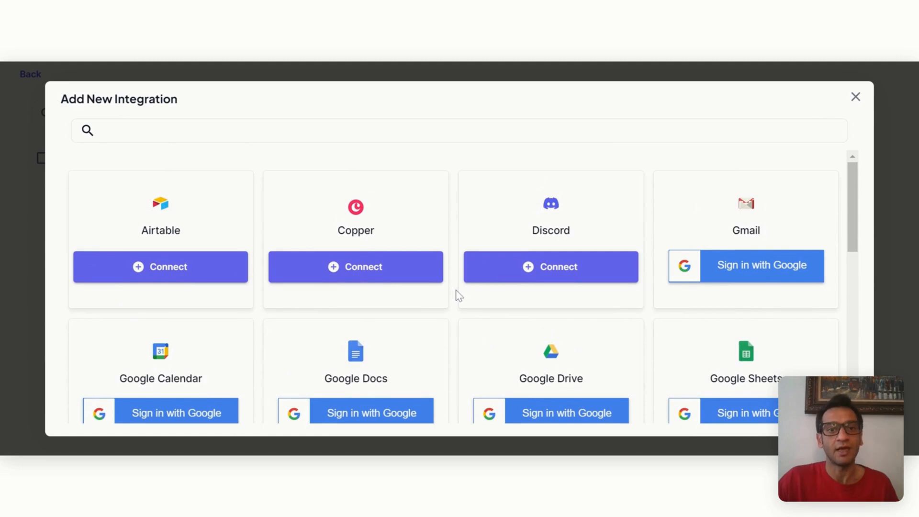
mouse_move(153, 229)
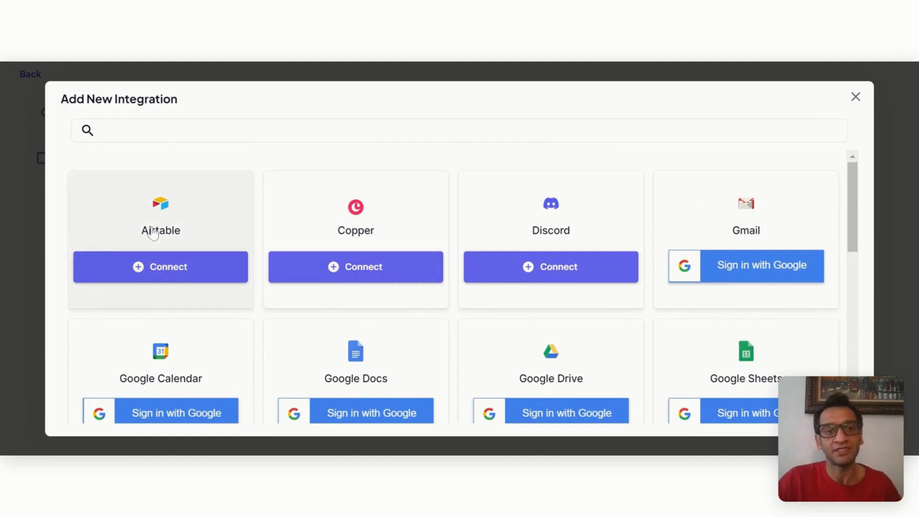
mouse_move(156, 245)
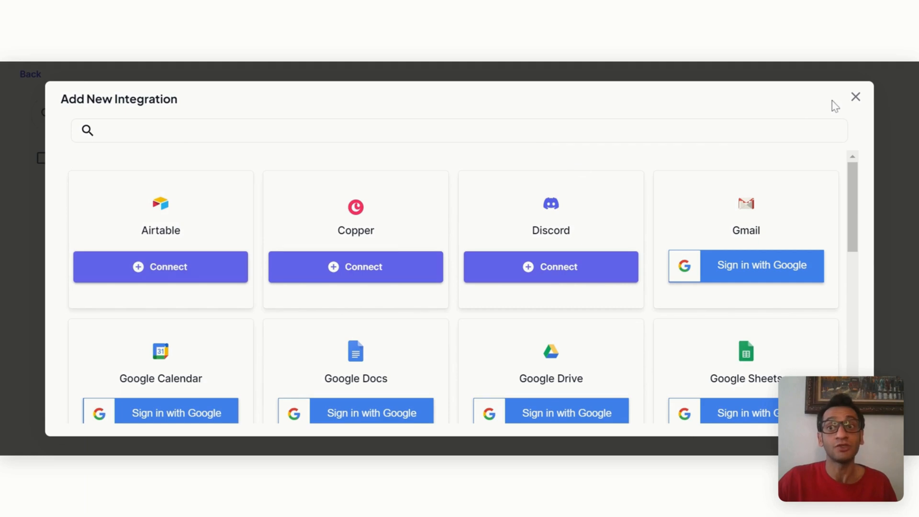
mouse_move(856, 98)
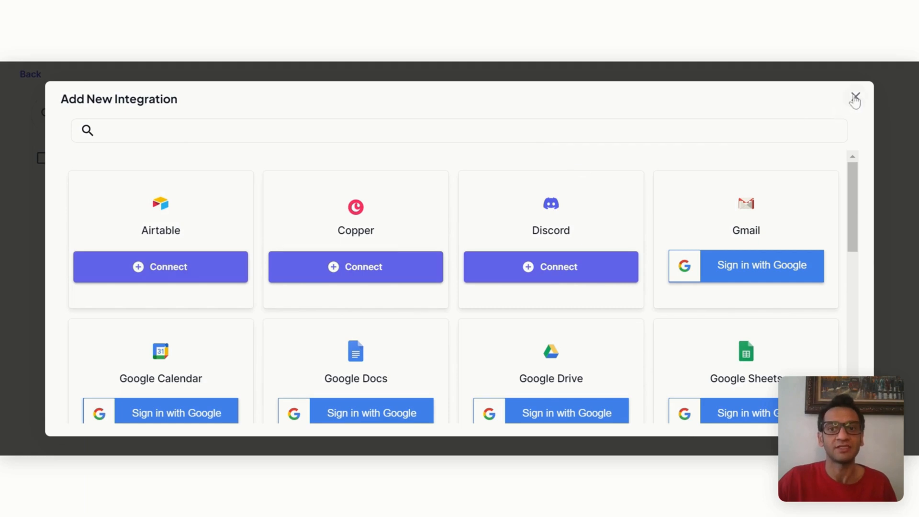
Close the integration catalogue and return through Storage to the Pipelines page
left_click(855, 97)
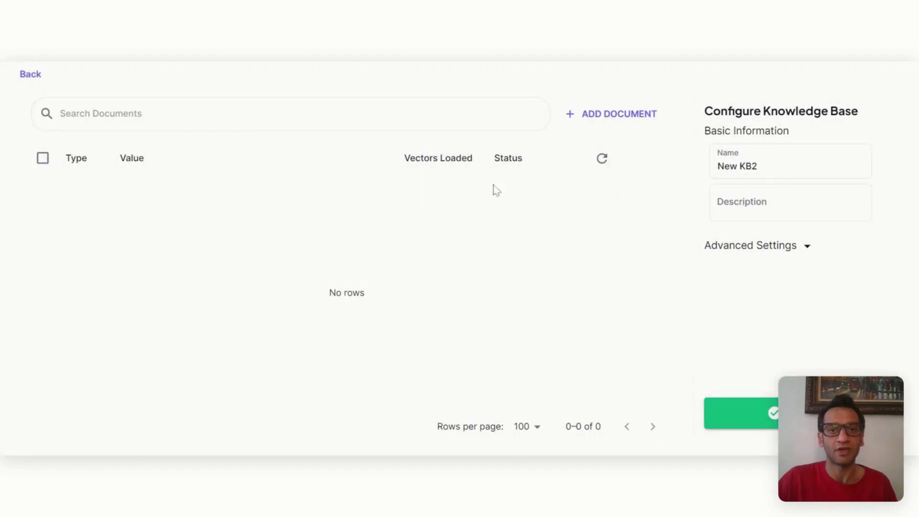
left_click(30, 73)
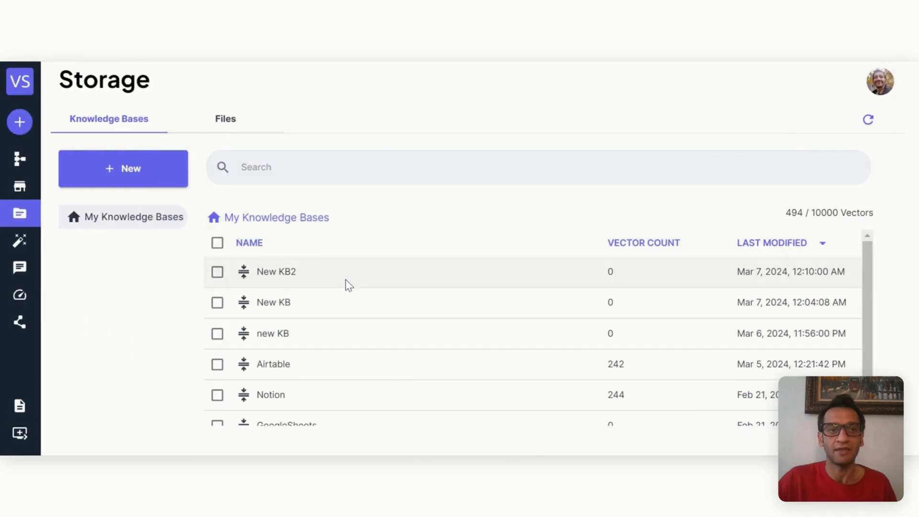
scroll("down", 3)
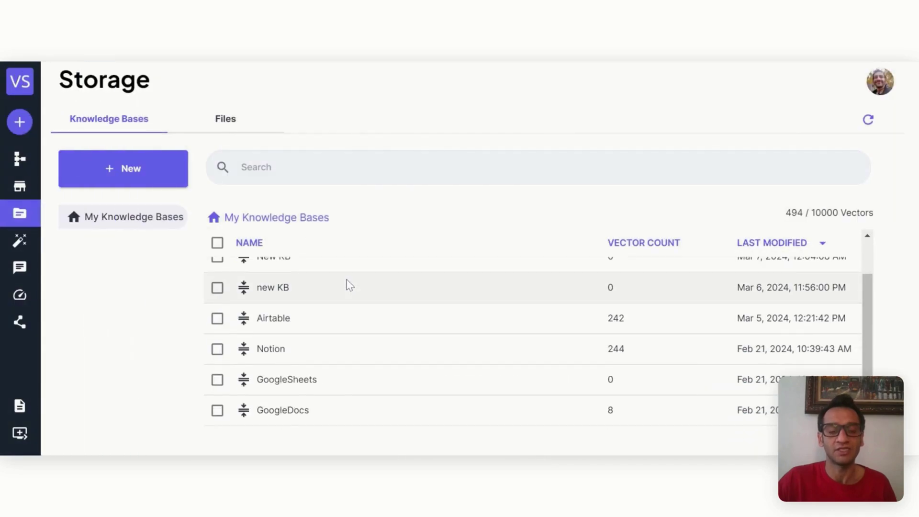
mouse_move(361, 323)
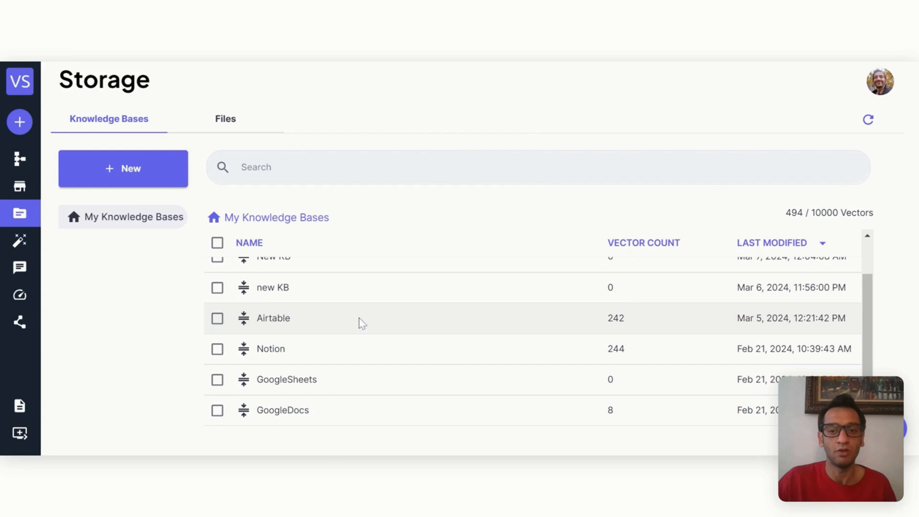
mouse_move(33, 182)
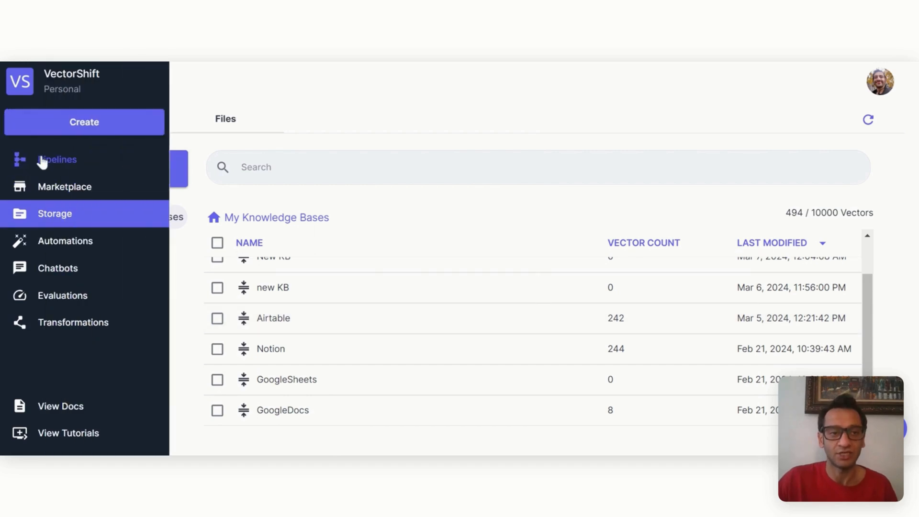
left_click(56, 160)
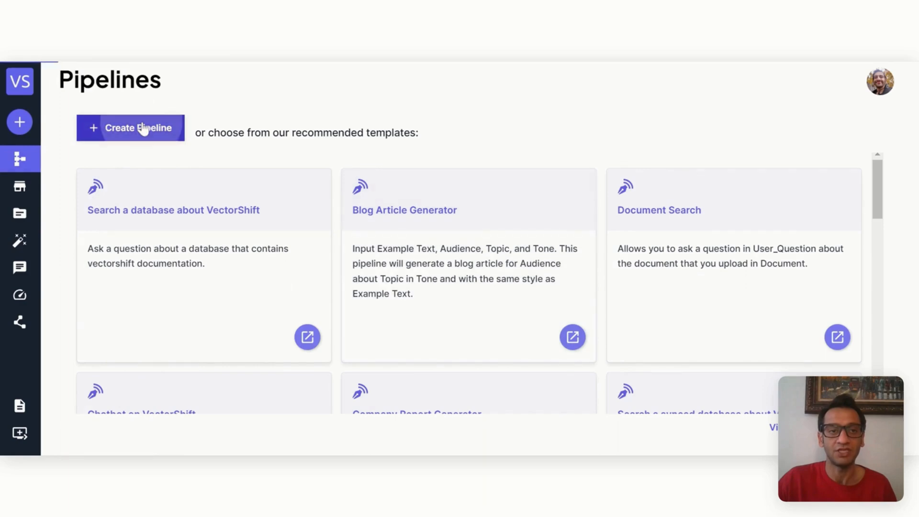
Start an empty pipeline with an Input node and an Output node
left_click(130, 128)
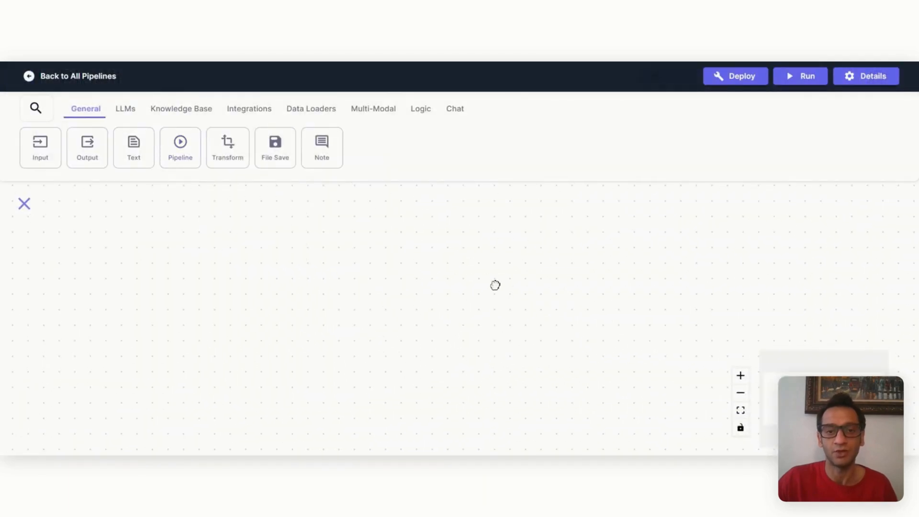
mouse_move(387, 252)
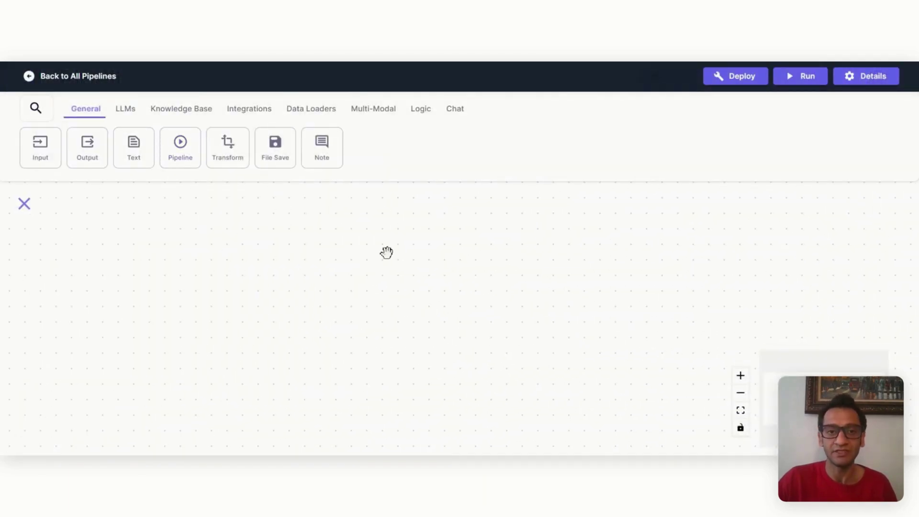
mouse_move(423, 249)
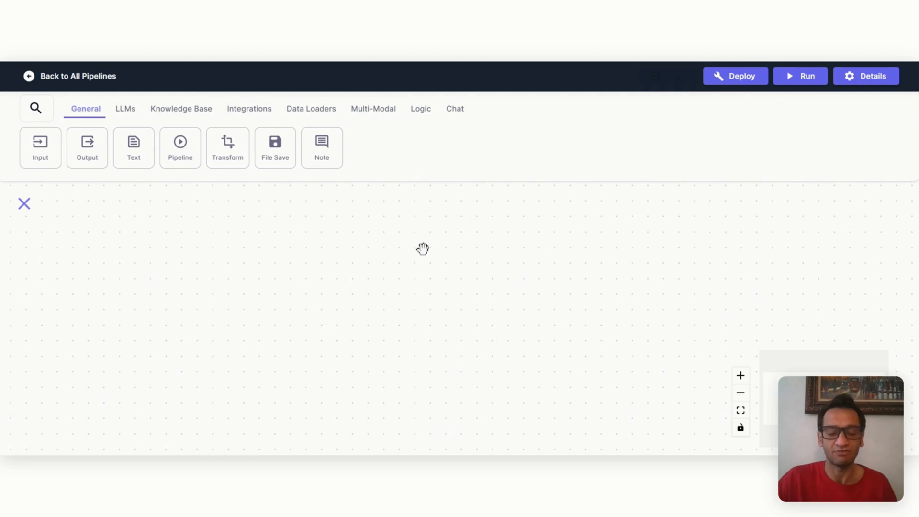
left_click(41, 148)
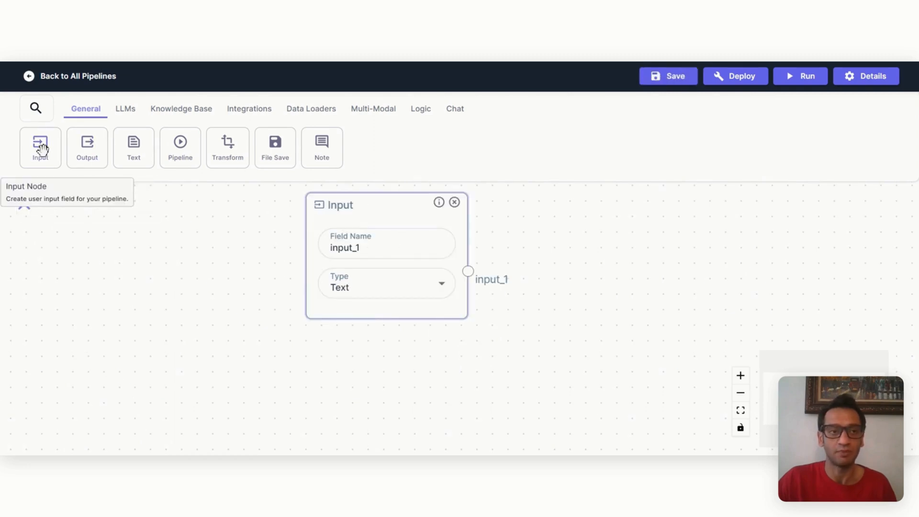
mouse_move(87, 147)
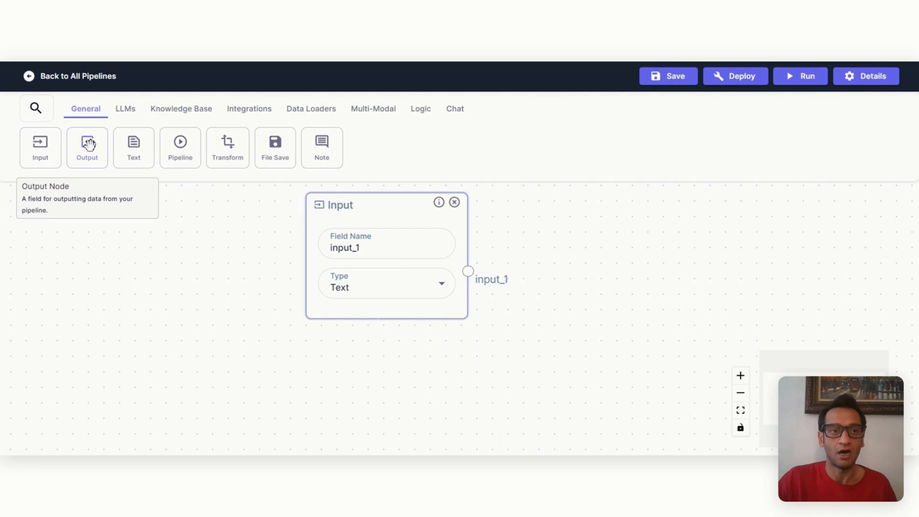
left_click(87, 147)
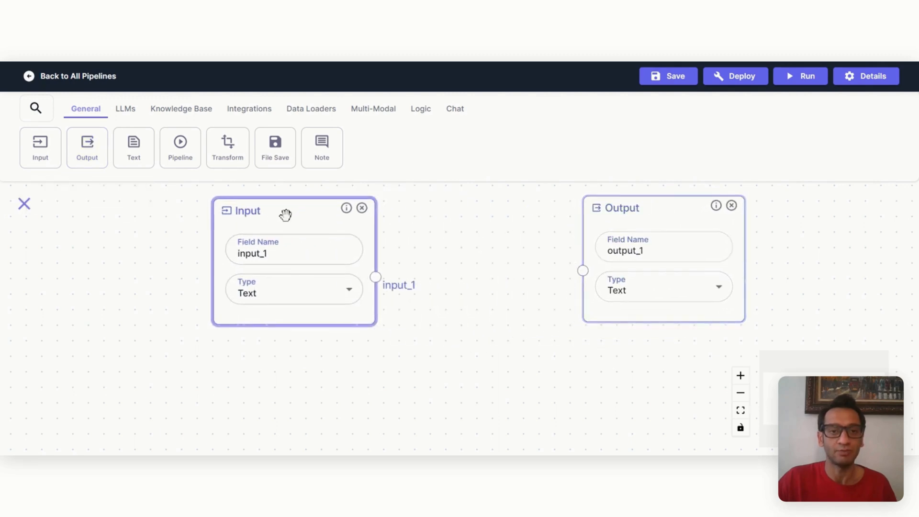
Add an OpenAI LLM node and set its model to gpt-4
left_click(125, 108)
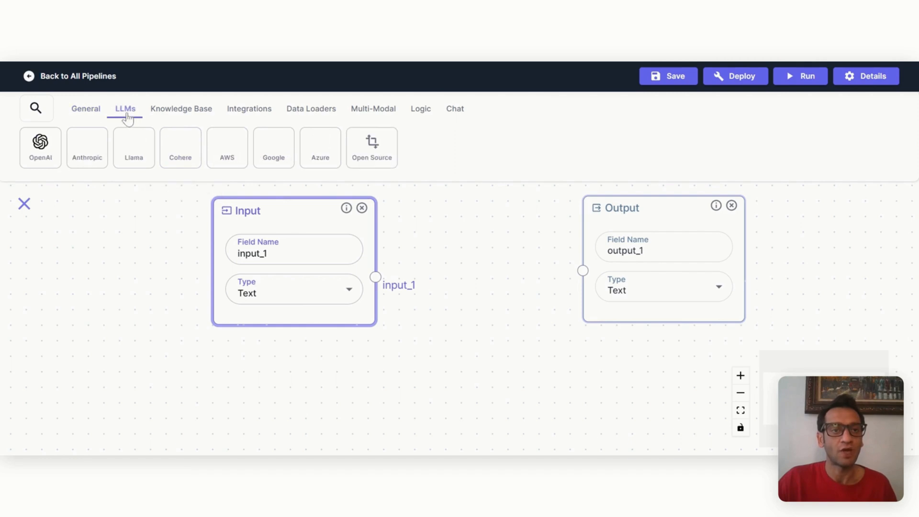
left_click(40, 146)
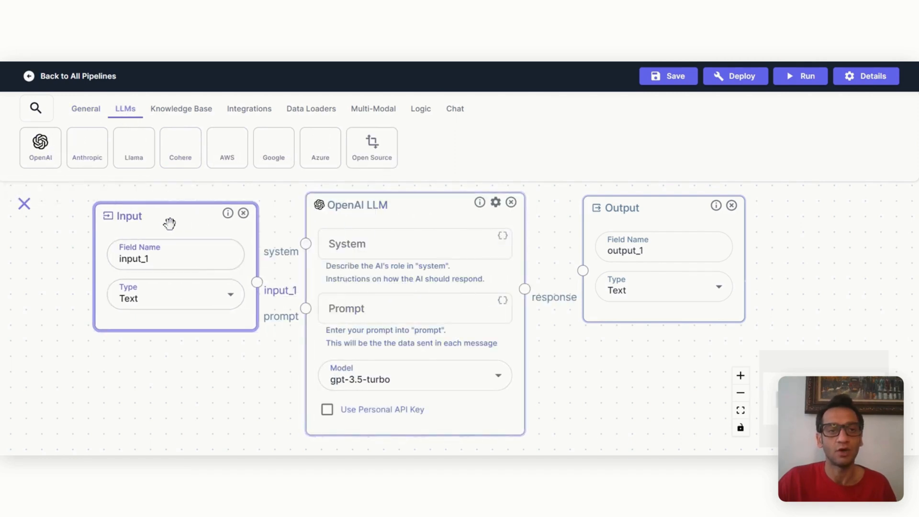
left_click(414, 376)
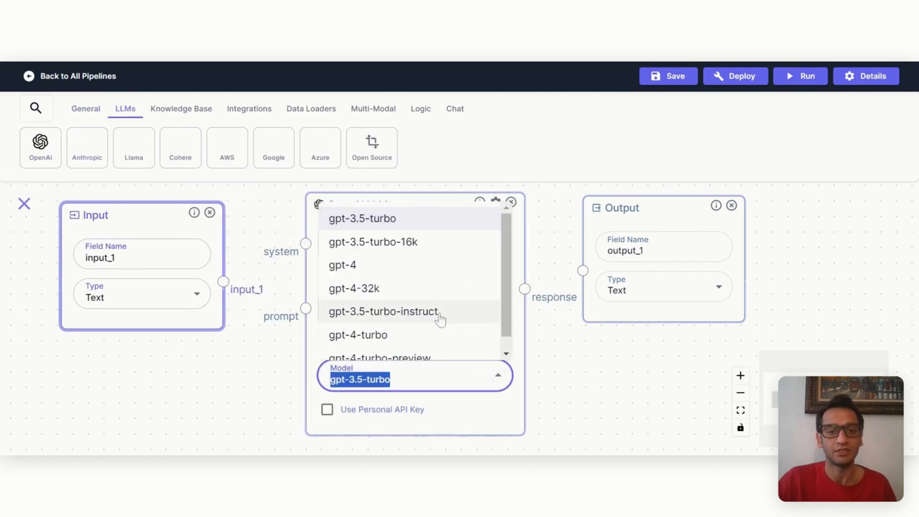
left_click(343, 264)
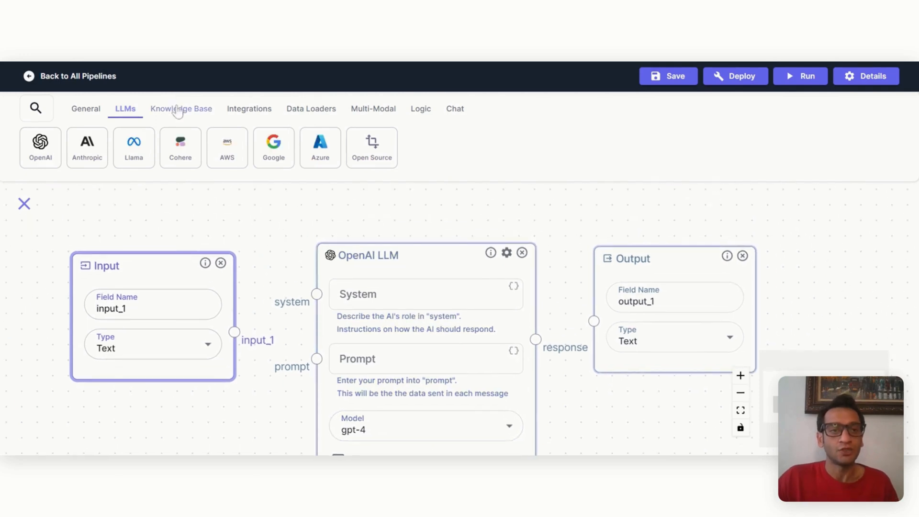
Add a Knowledge Base Reader node on the Airtable knowledge base and check its 242 vectors
left_click(181, 108)
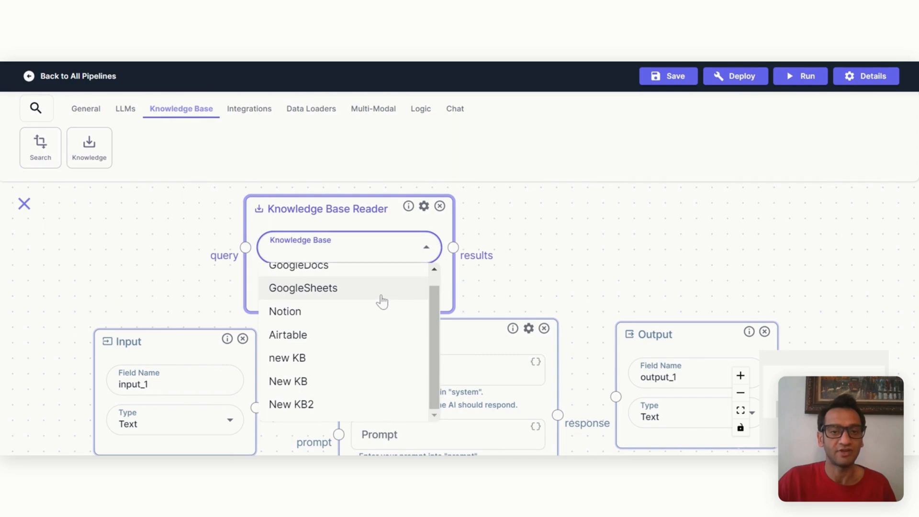
left_click(288, 336)
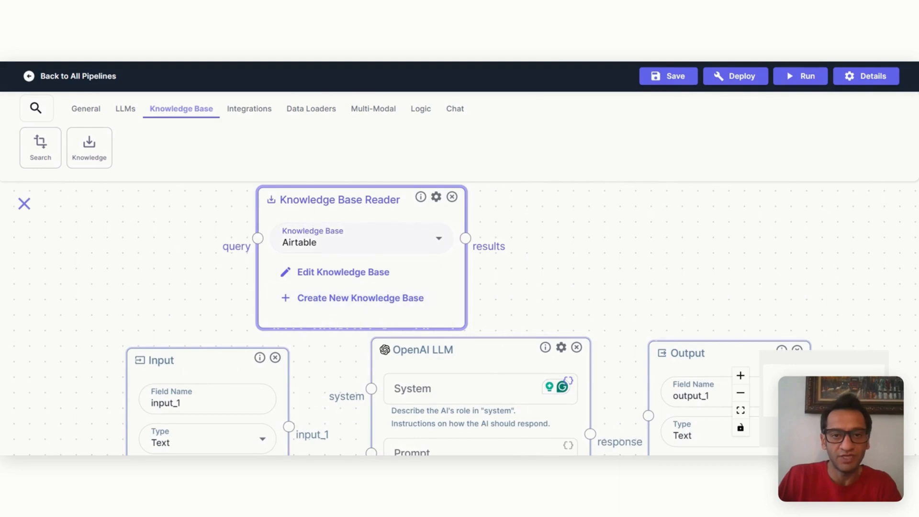
left_click(343, 271)
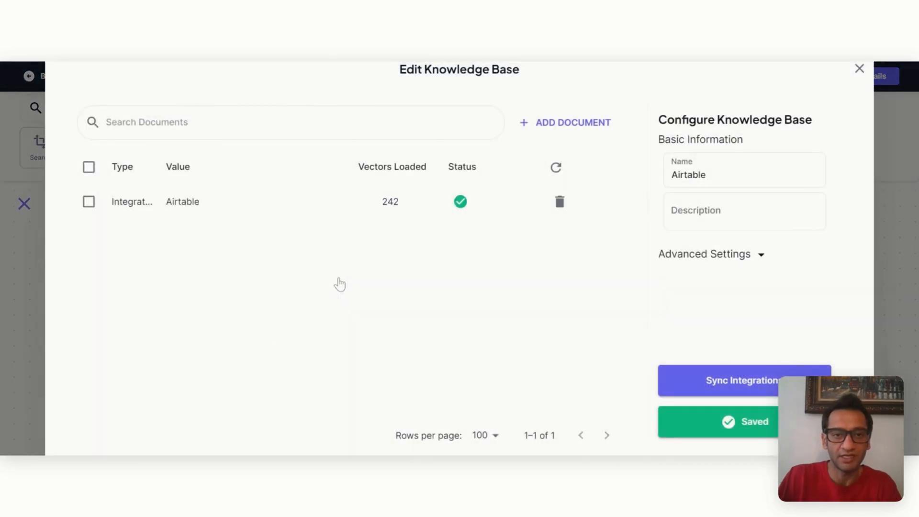
mouse_move(390, 201)
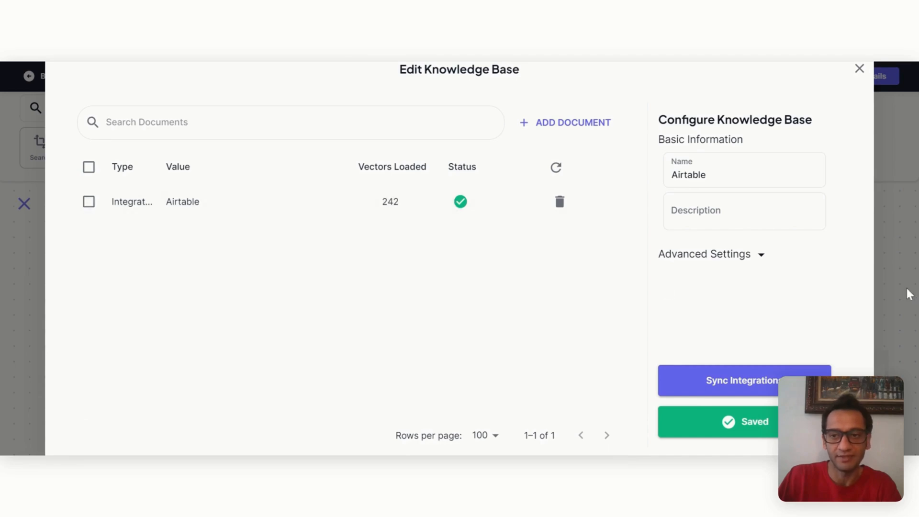
left_click(861, 69)
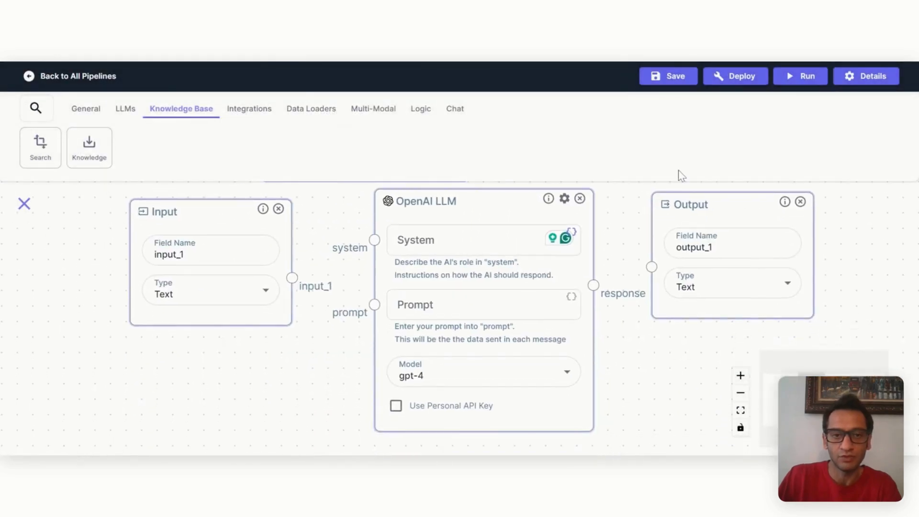
Write the LLM system instruction to answer from the Airtable eCommerce sales and product data
left_click(481, 245)
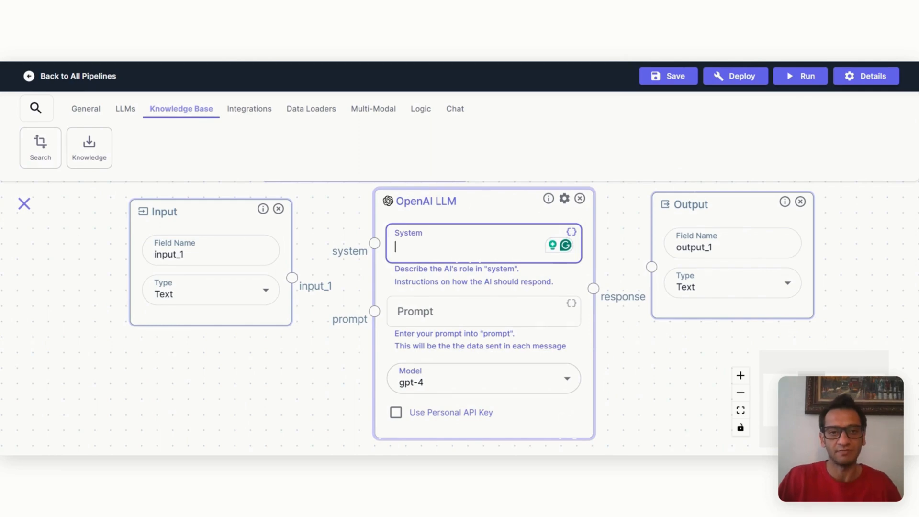
type("Y")
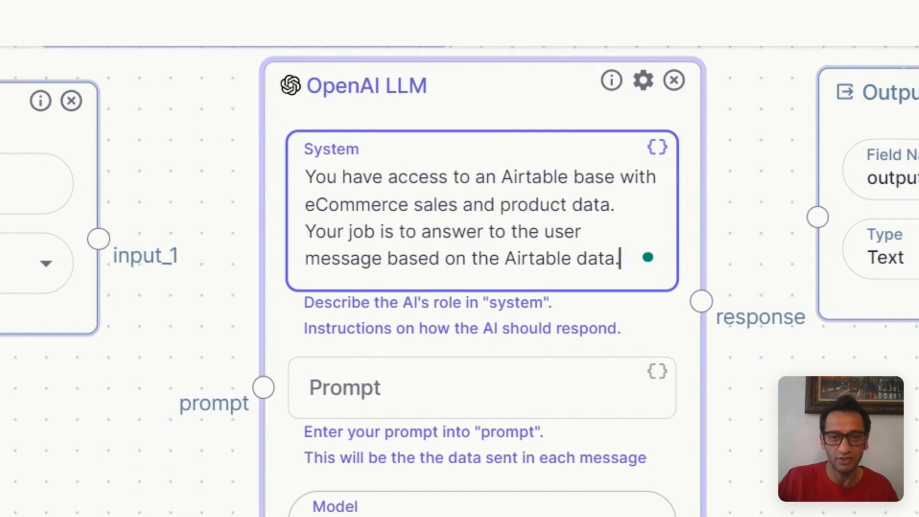
scroll("down", 3)
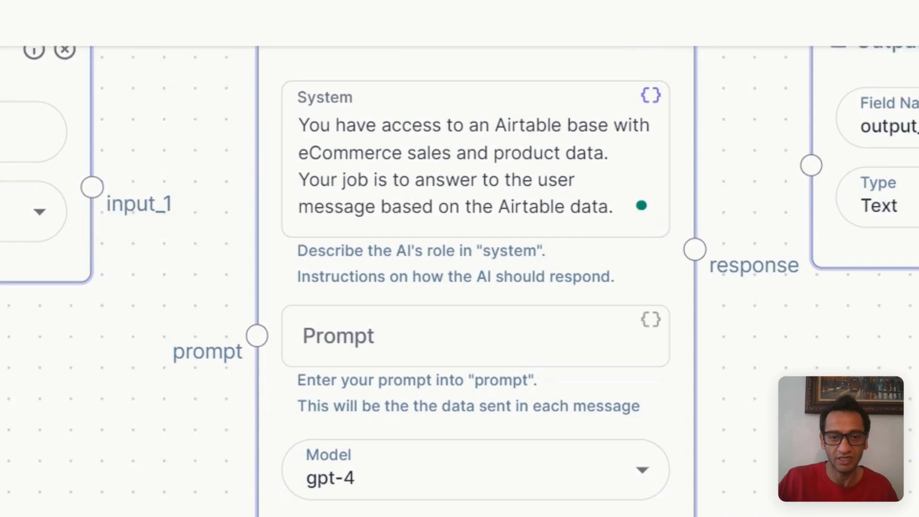
scroll("down", 3)
type("{")
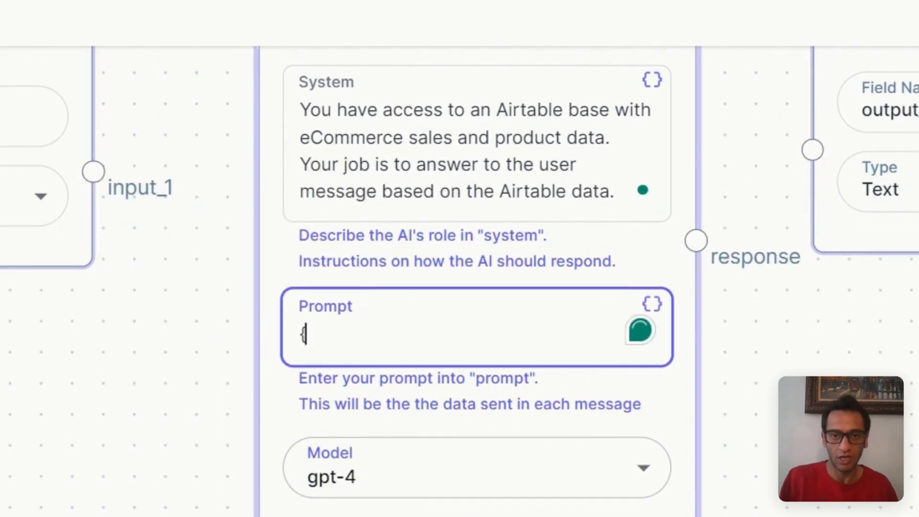
Enter the prompt 'User Message: {{user_message}}' plus an Airtable data variable
type("Us")
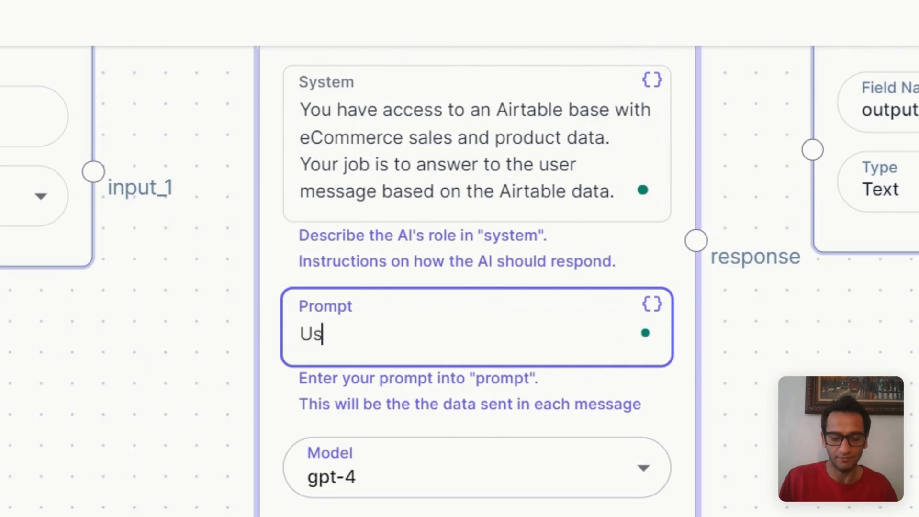
type("er Message")
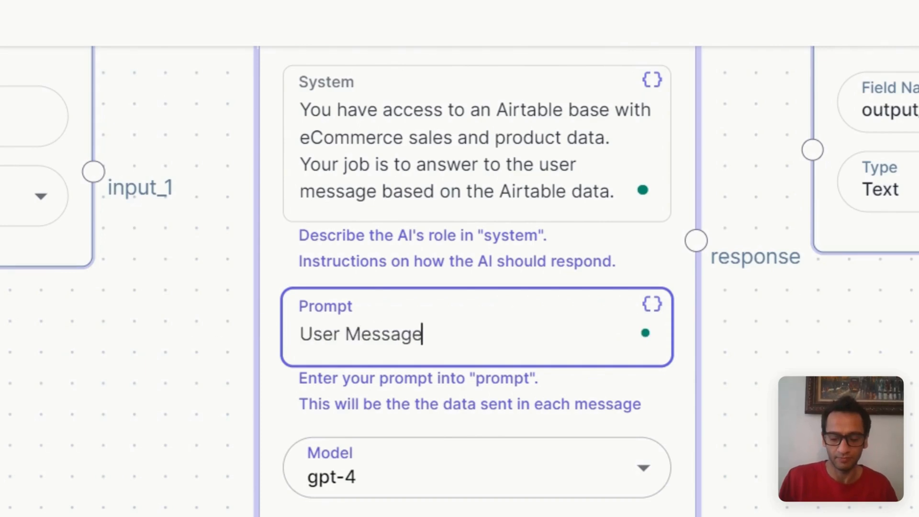
type(": {{")
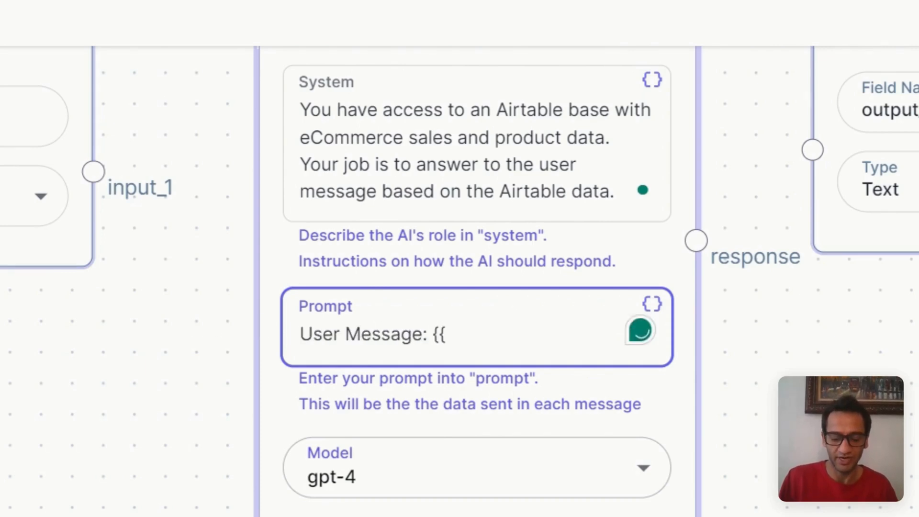
type("user")
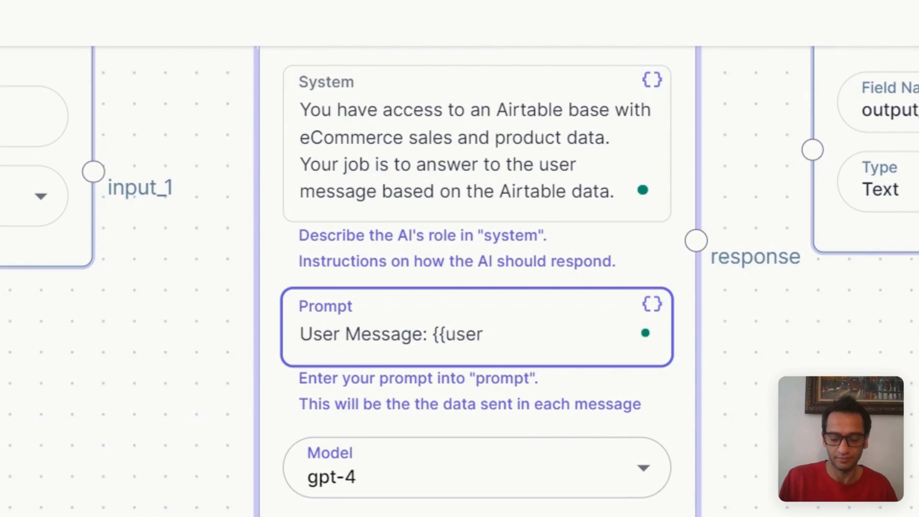
type("_message")
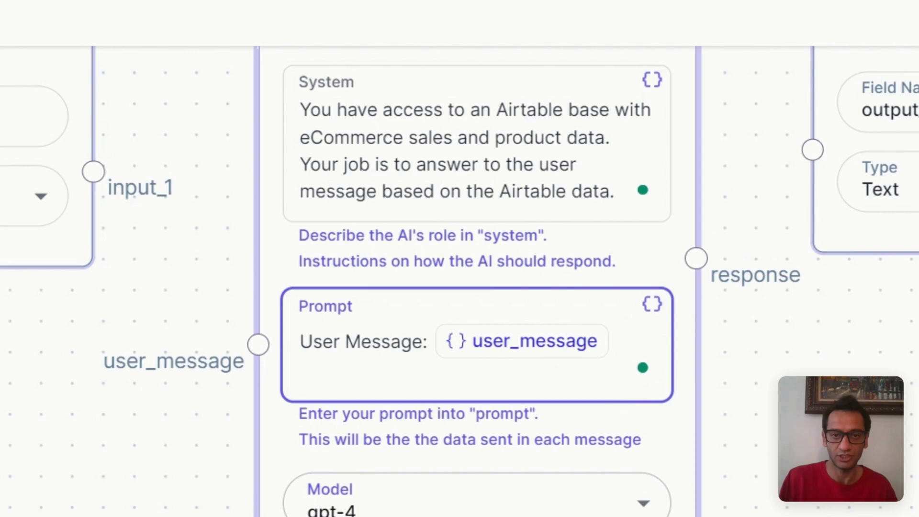
type("Airtable data: { } data")
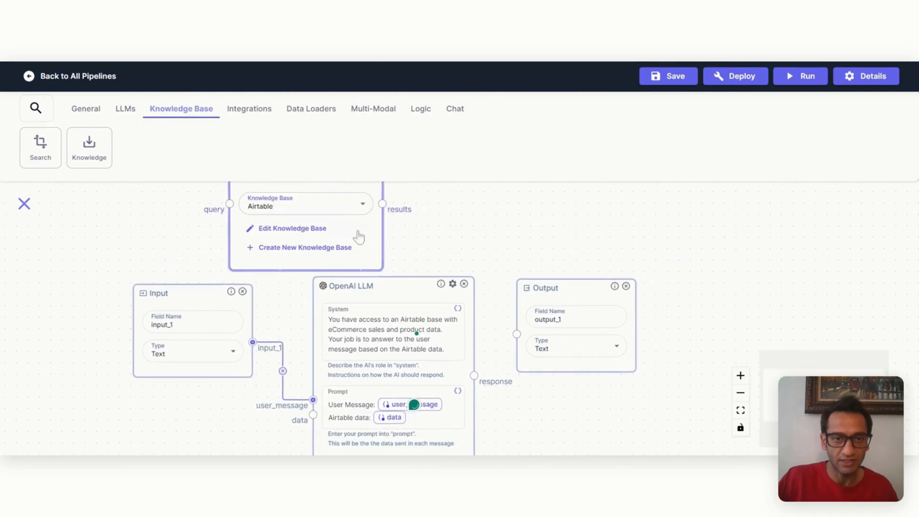
mouse_move(271, 280)
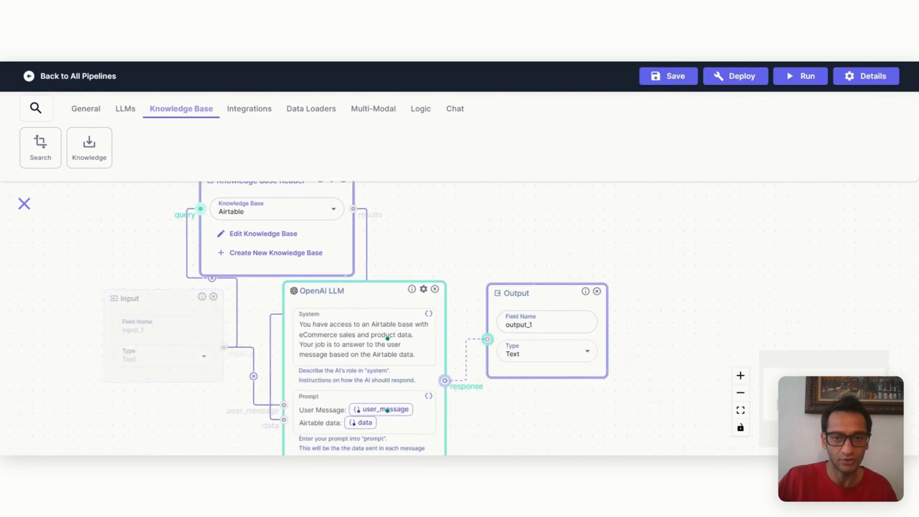
Rewrite the system instructions to describe the Airtable customers and products base
left_click(85, 108)
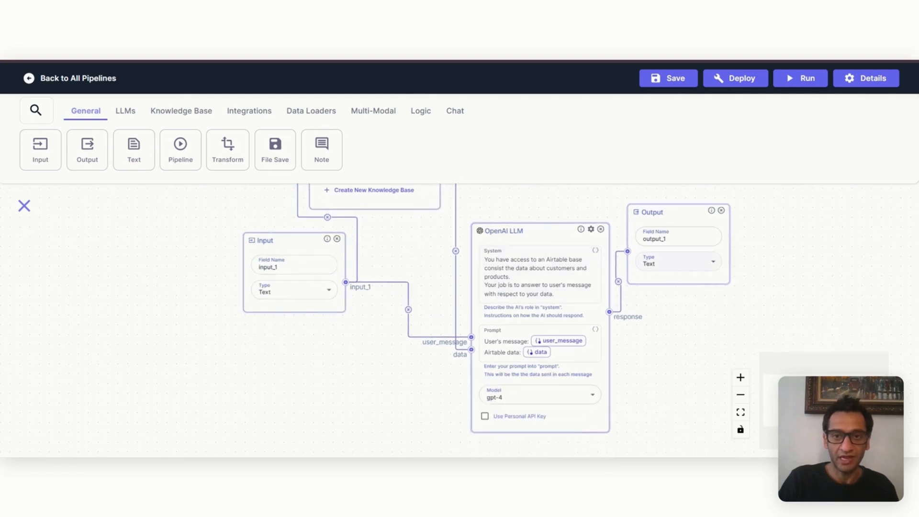
mouse_move(810, 276)
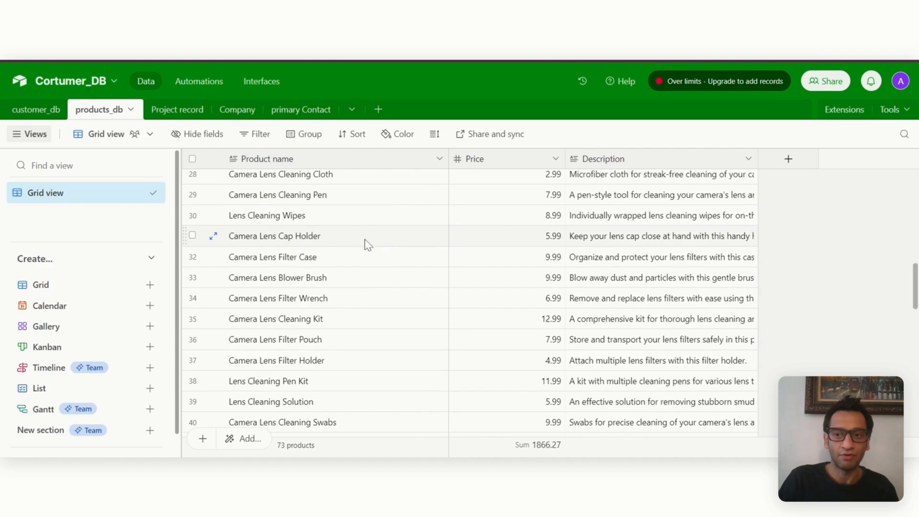
scroll("down", 3)
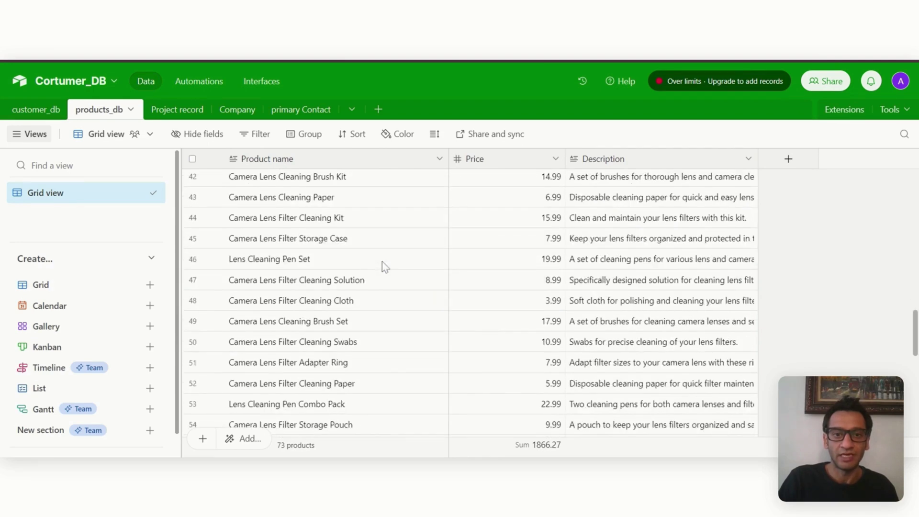
scroll("up", 3)
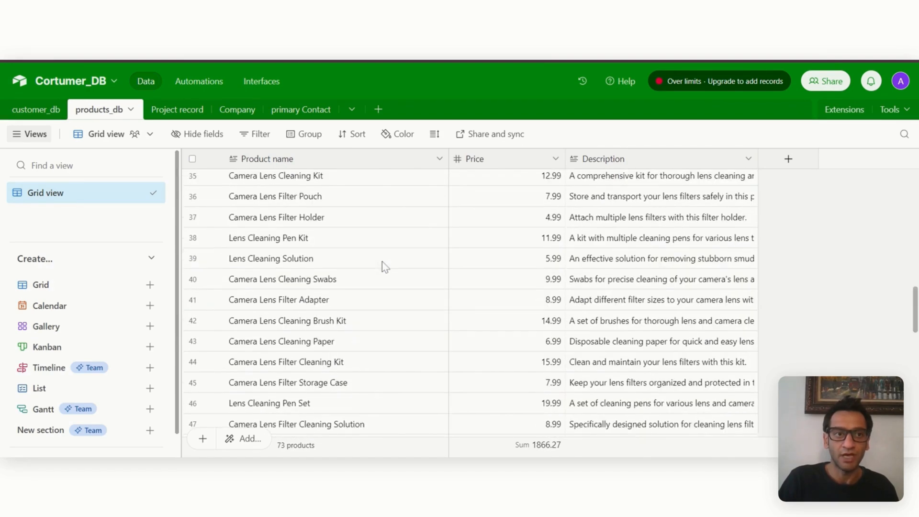
scroll("up", 3)
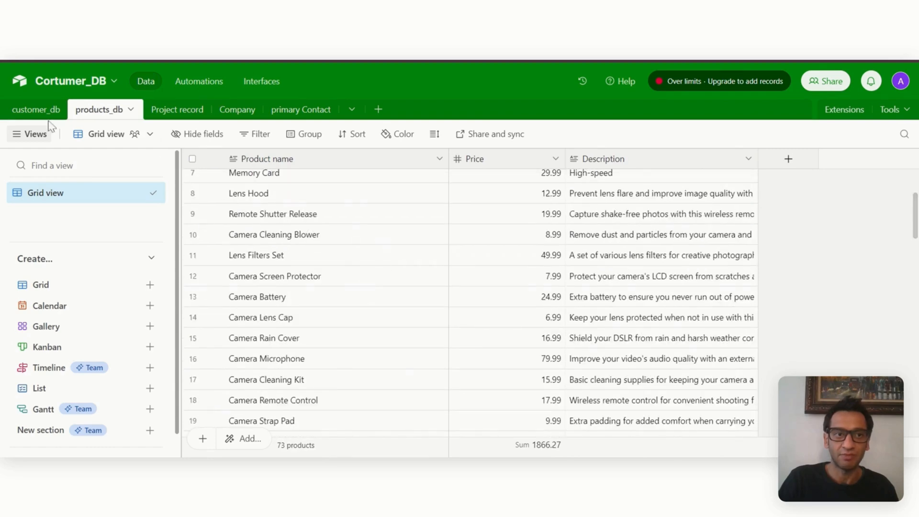
left_click(36, 109)
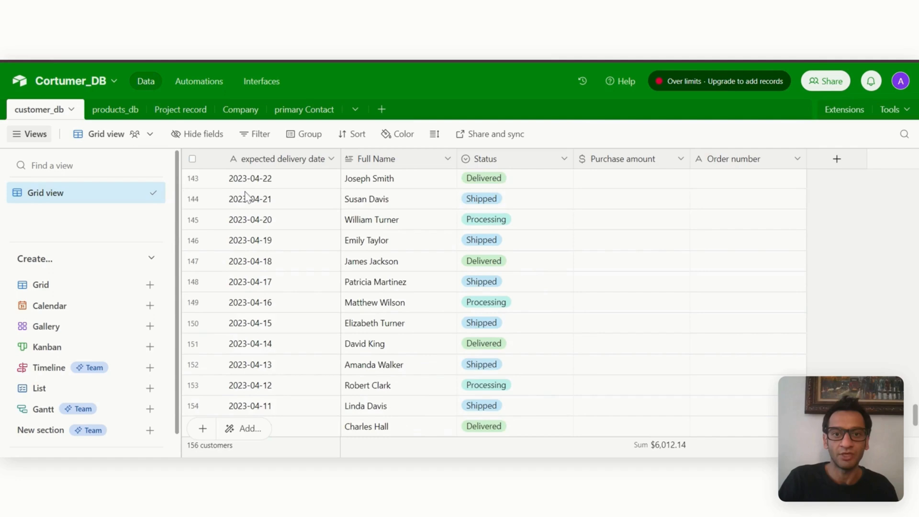
scroll("up", 3)
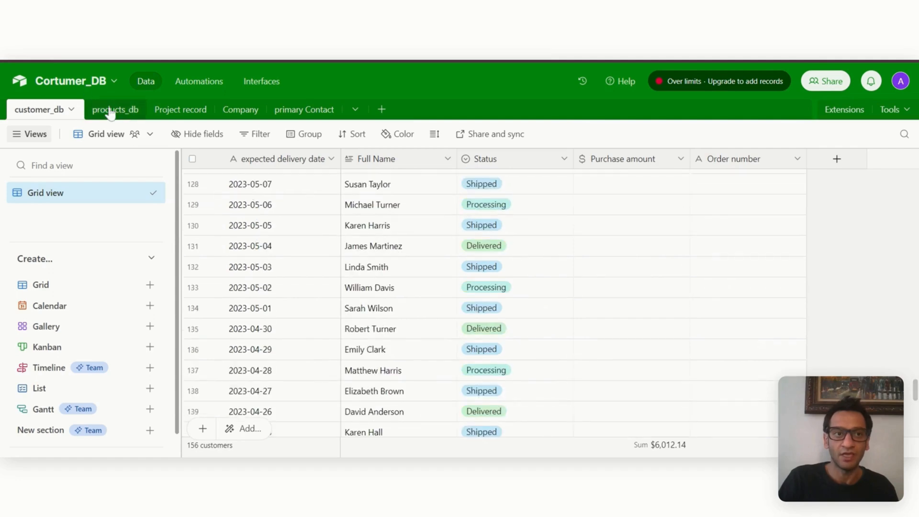
left_click(114, 109)
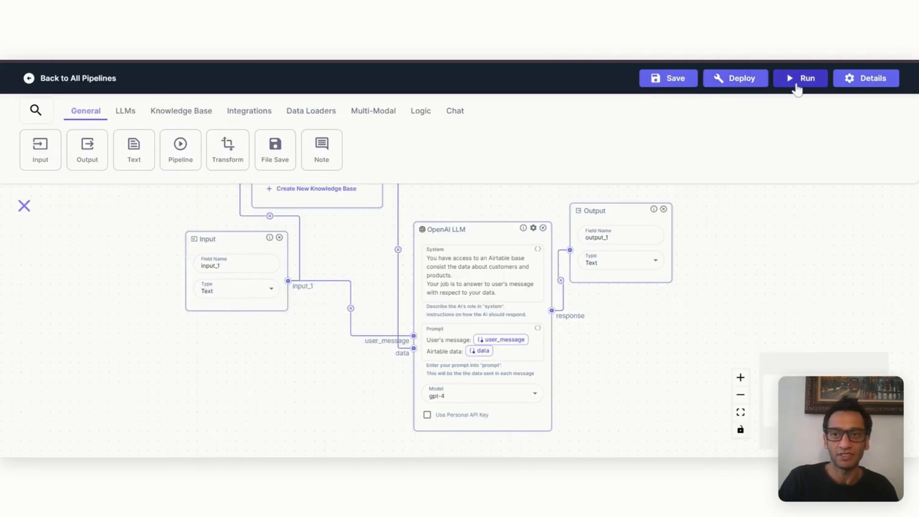
Run the pipeline with input 'Do you have an item to blow away dust?'
left_click(806, 78)
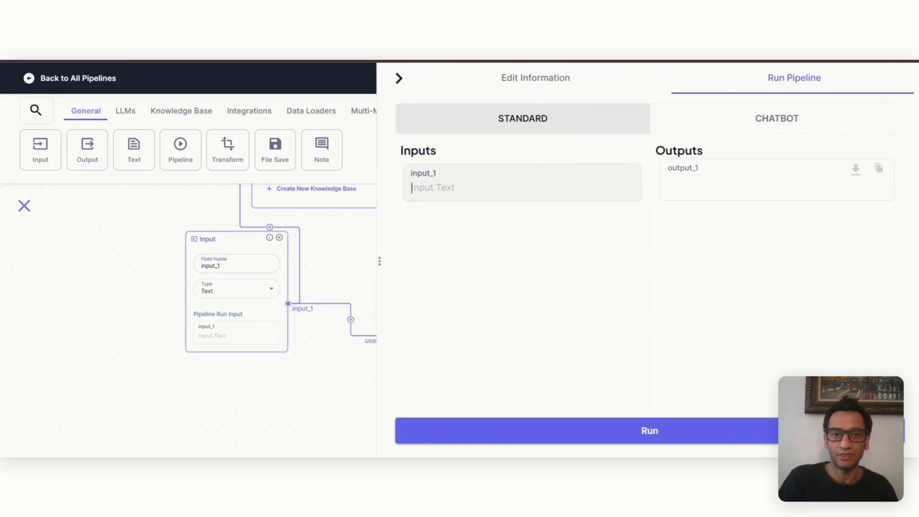
type("Do you")
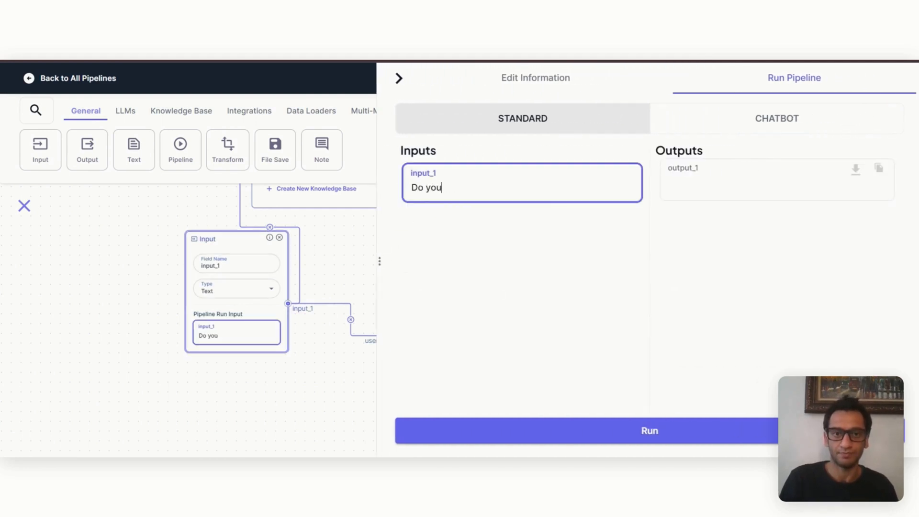
type("have an ittt")
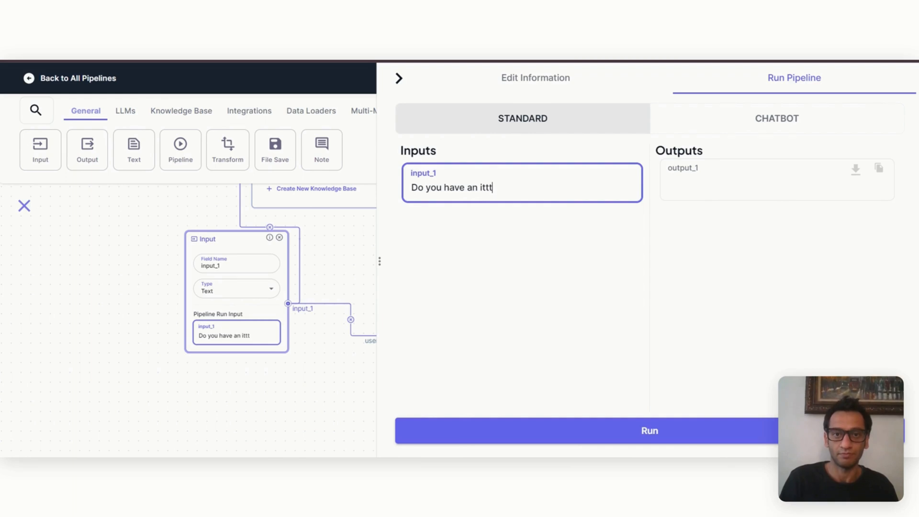
type("em to blow a")
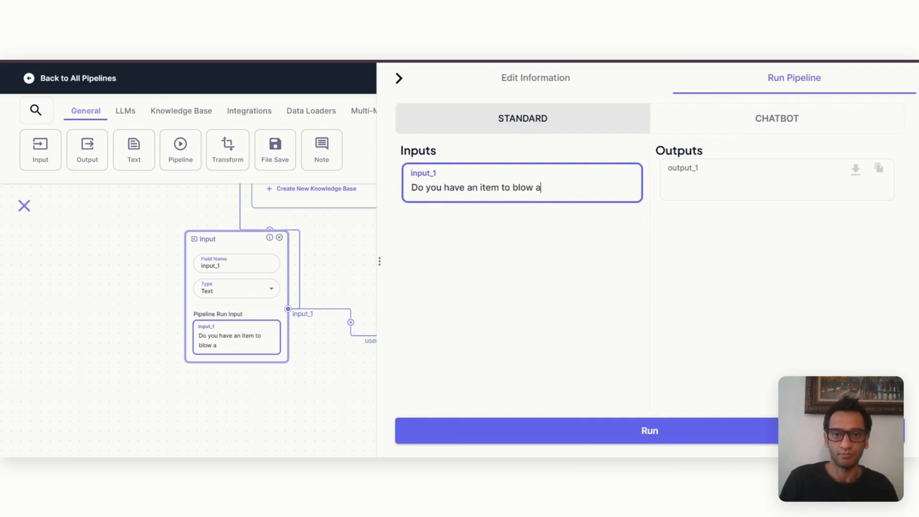
type("way")
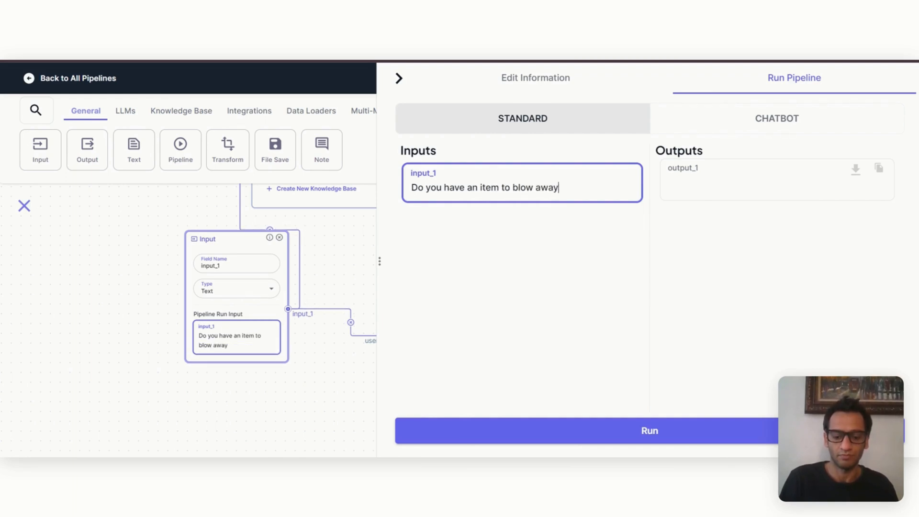
type("dust?")
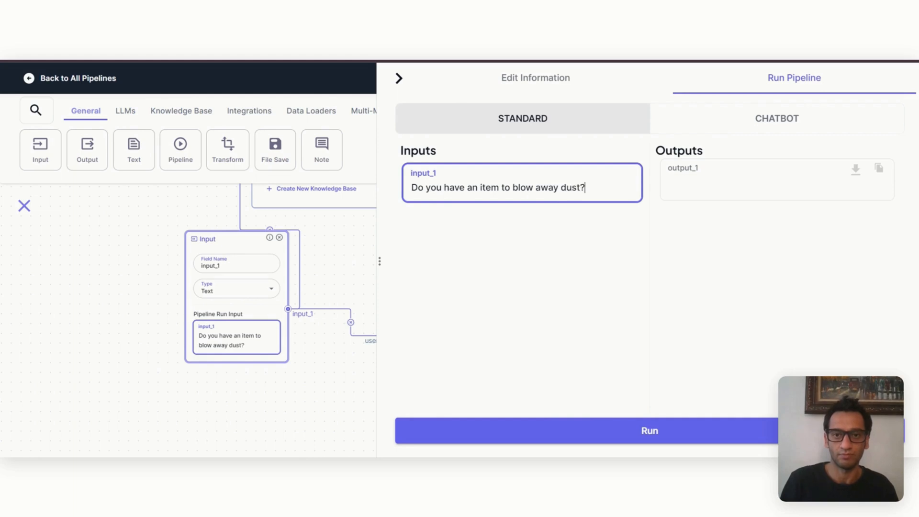
left_click(649, 430)
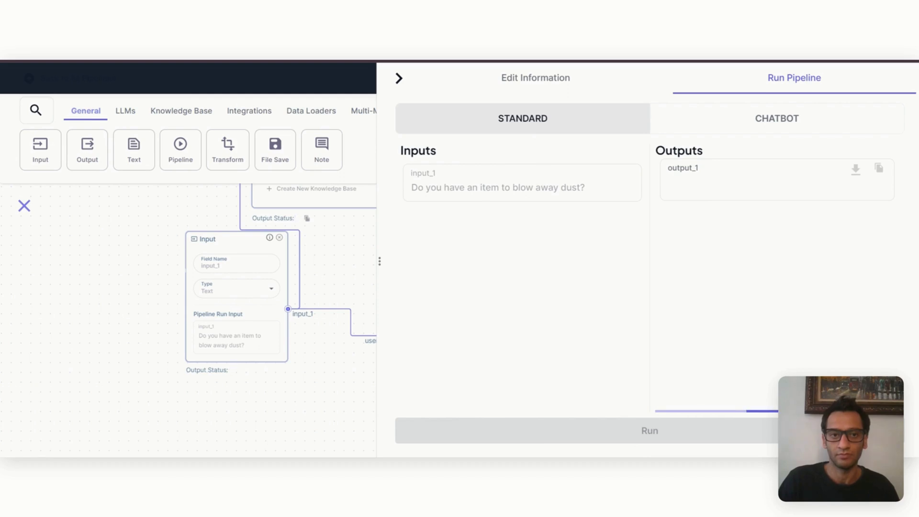
Run the pipeline and read the answer: Camera Lens Blower Brush $9.99 and Camera Cleaning Blower $8.99
left_click(650, 430)
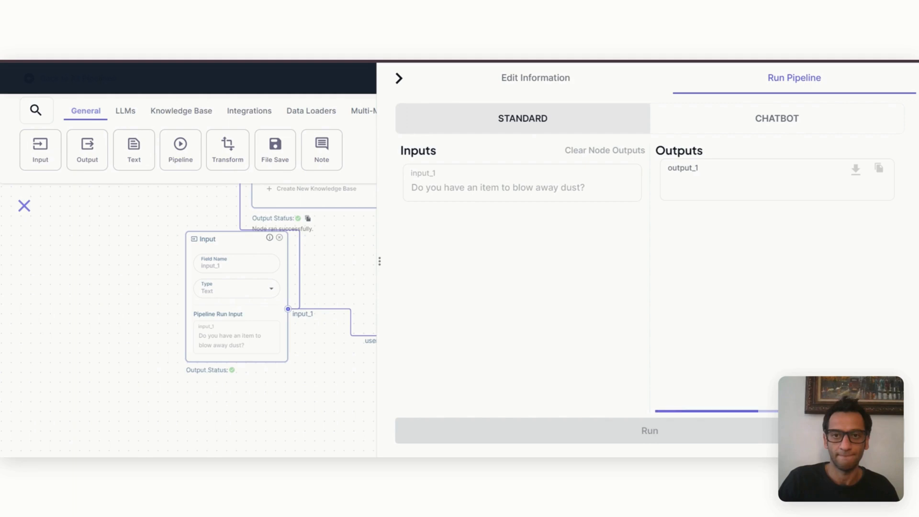
left_click(649, 430)
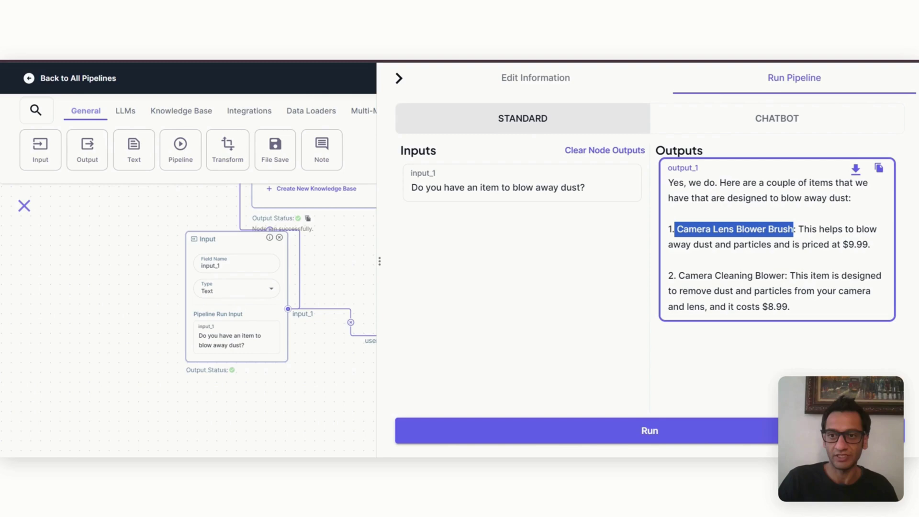
mouse_move(483, 89)
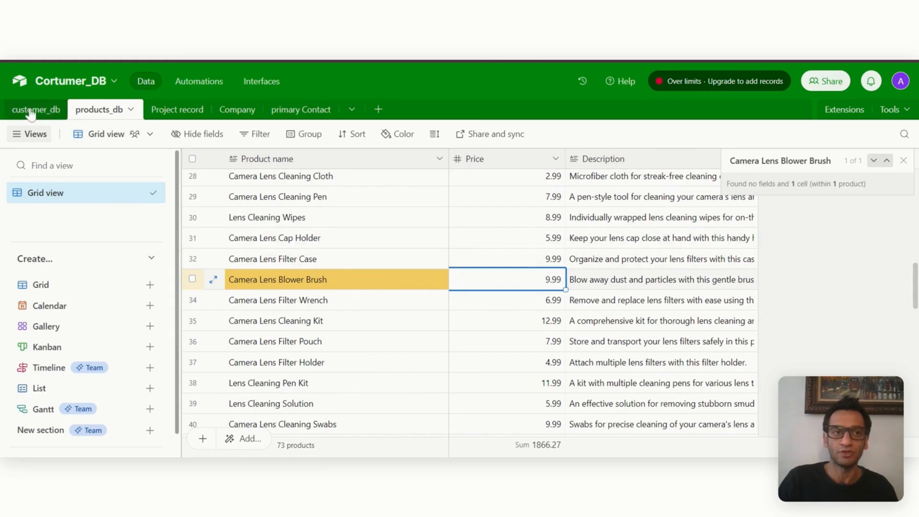
Switch tables in Airtable to check the Camera Lens Blower Brush price of $9.99
left_click(36, 109)
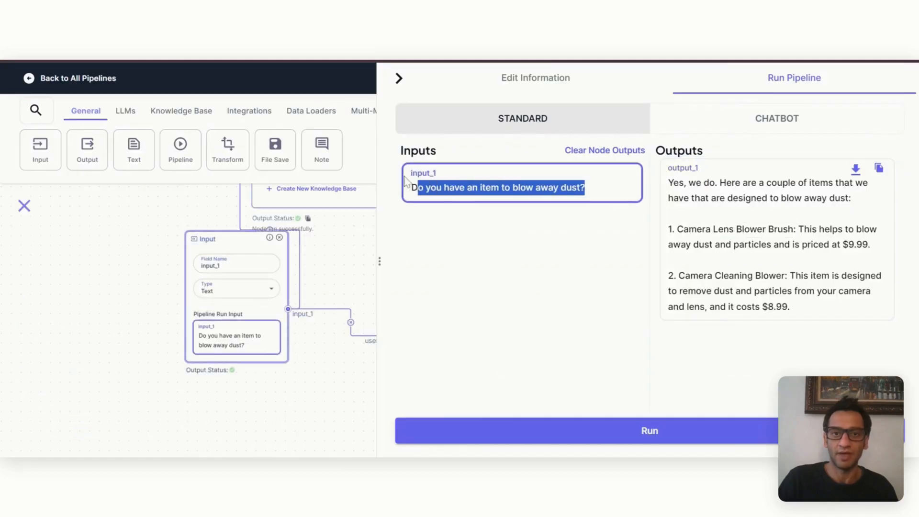
type("What is")
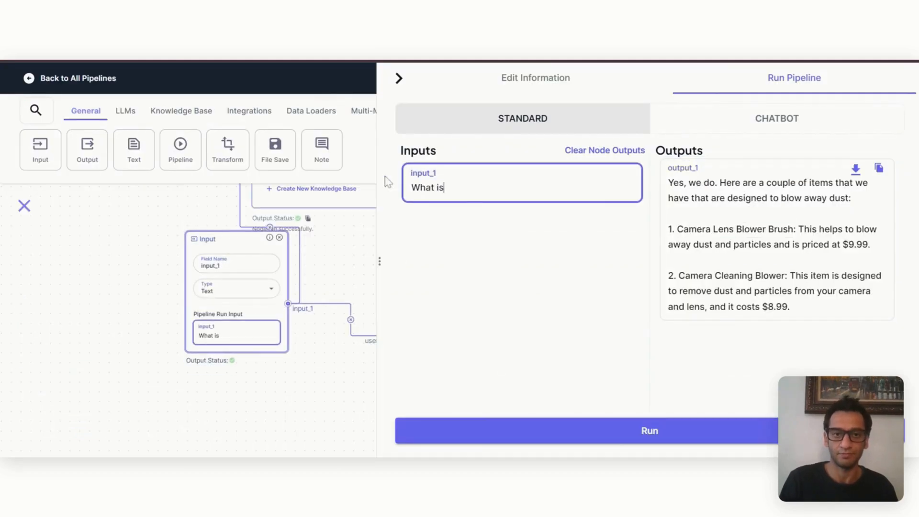
type("Do you have an item to blow away dust?")
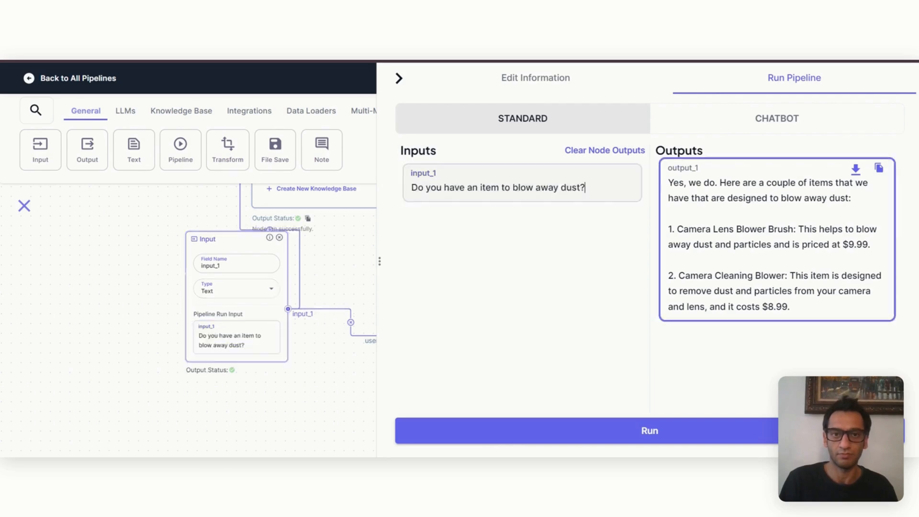
type("What is Robert Clark order status")
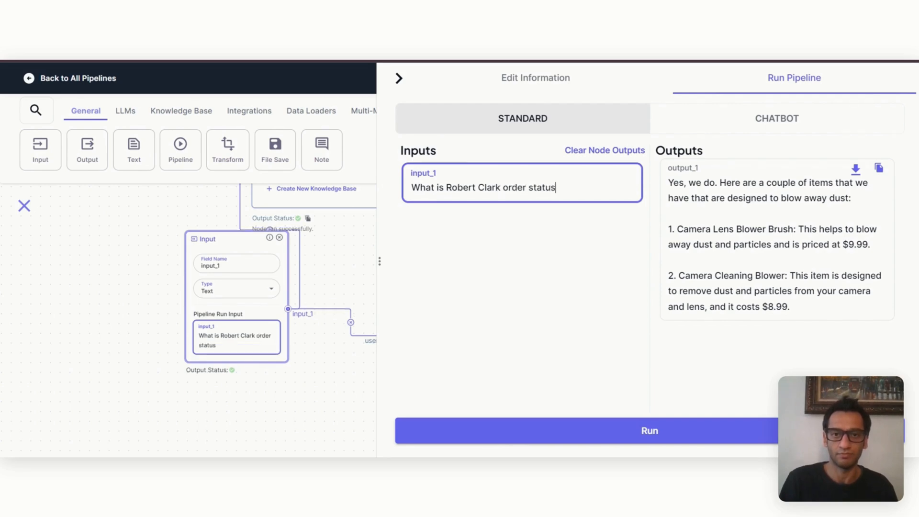
left_click(649, 431)
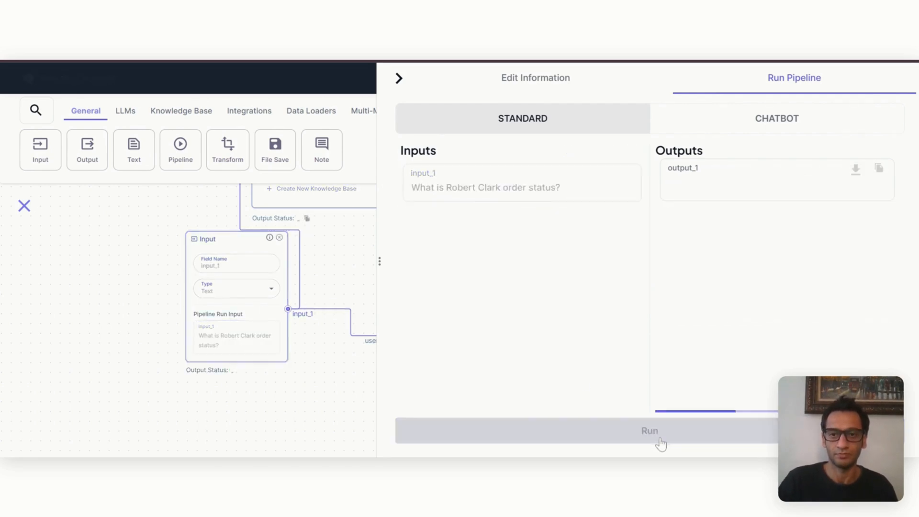
left_click(649, 430)
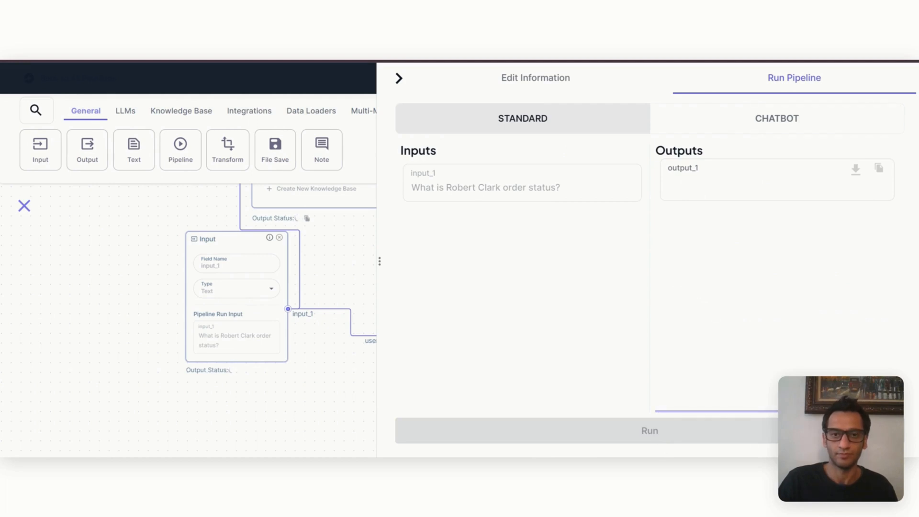
left_click(649, 430)
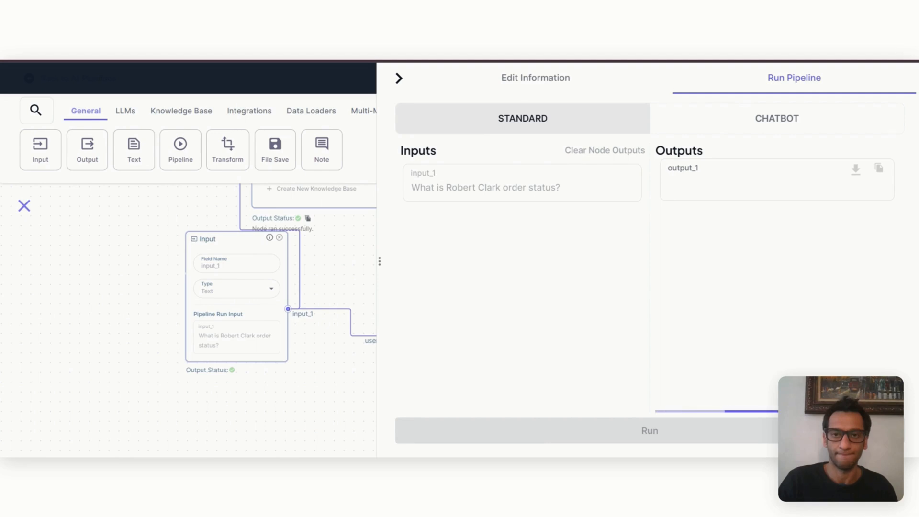
left_click(649, 430)
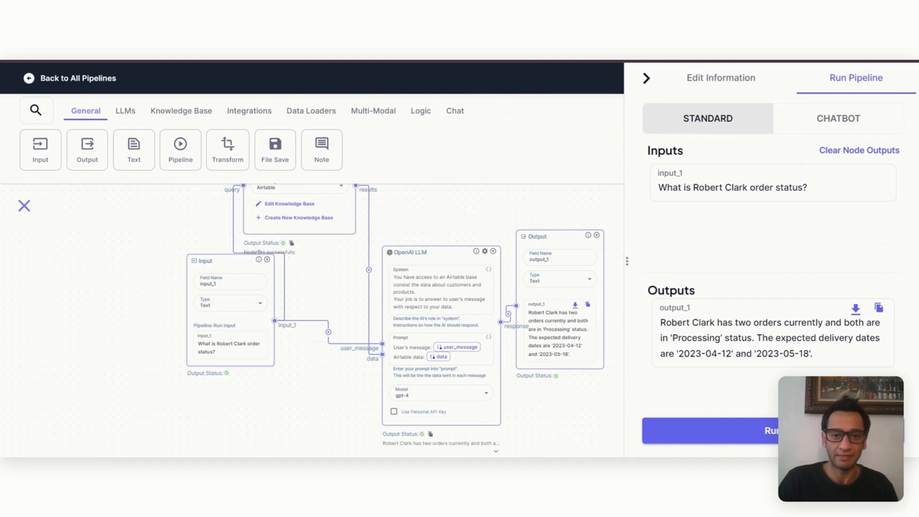
mouse_move(547, 392)
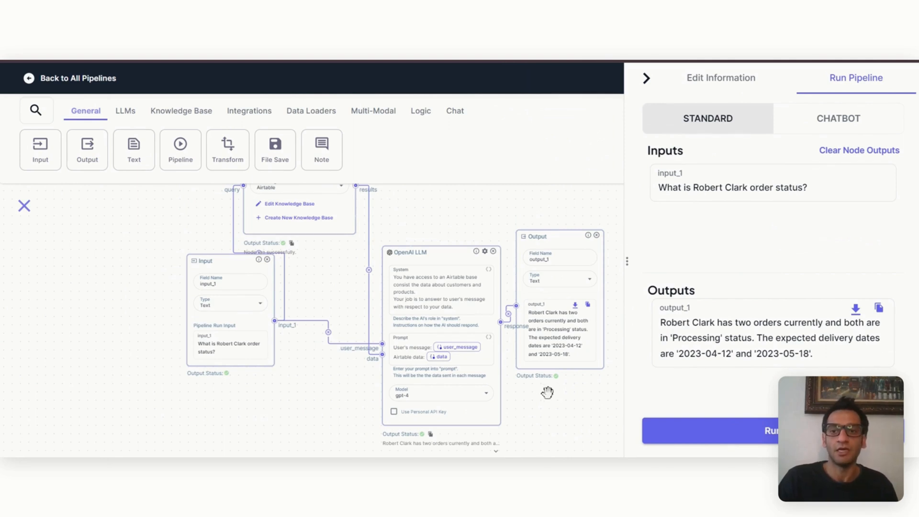